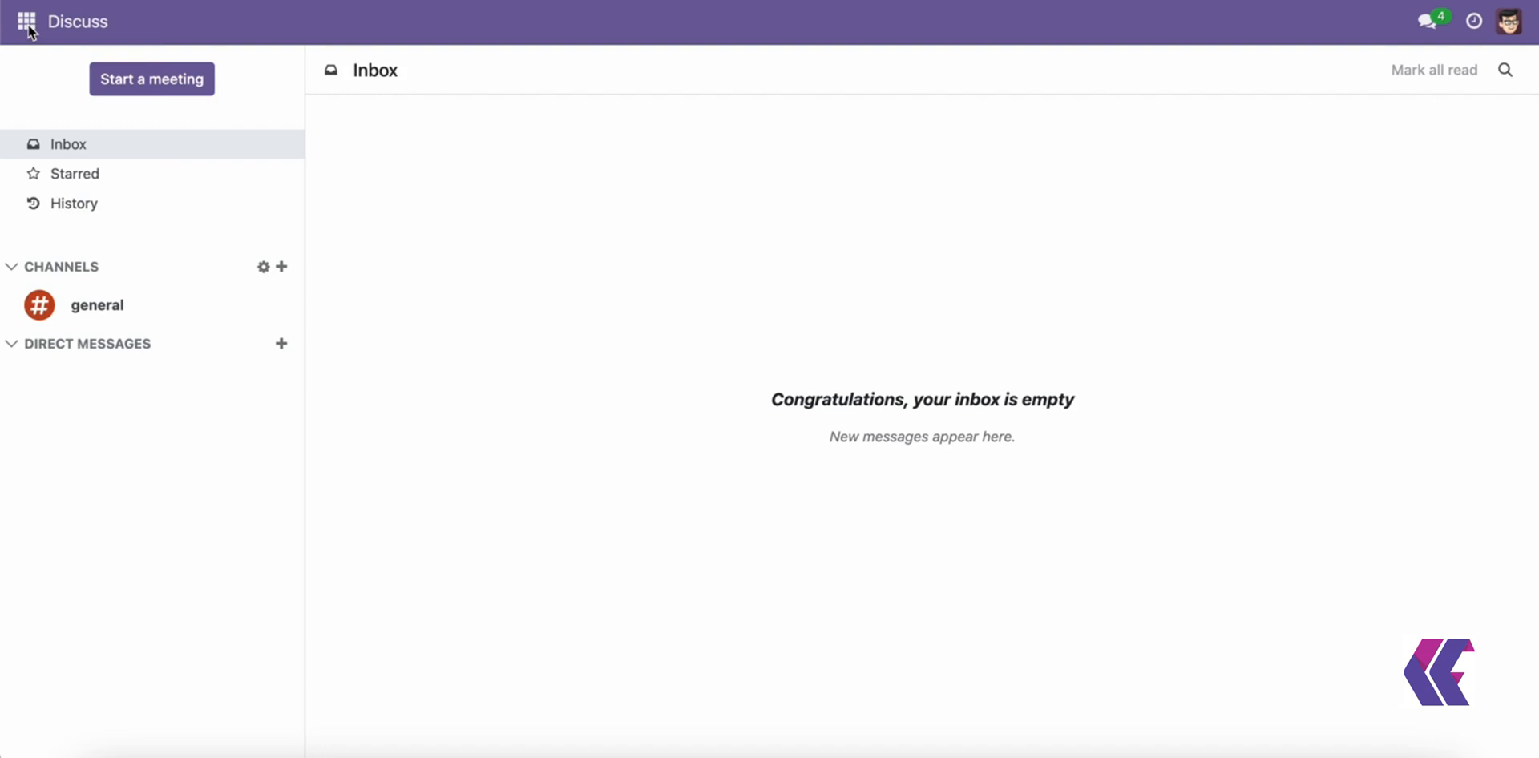
Open the Settings app from the apps menu.
{"action": "left_click", "coordinate": [26, 22]}
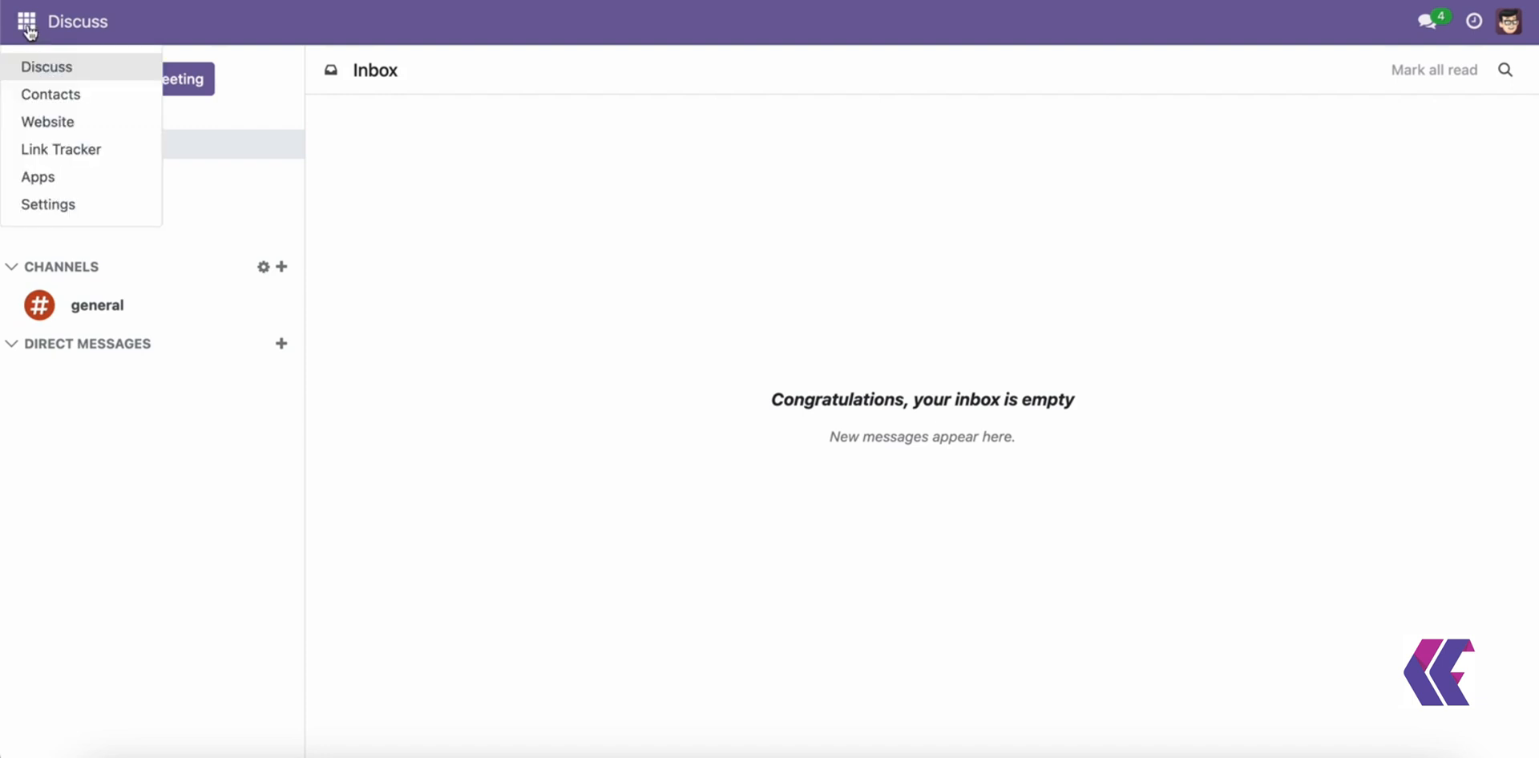
{"action": "left_click", "coordinate": [48, 204]}
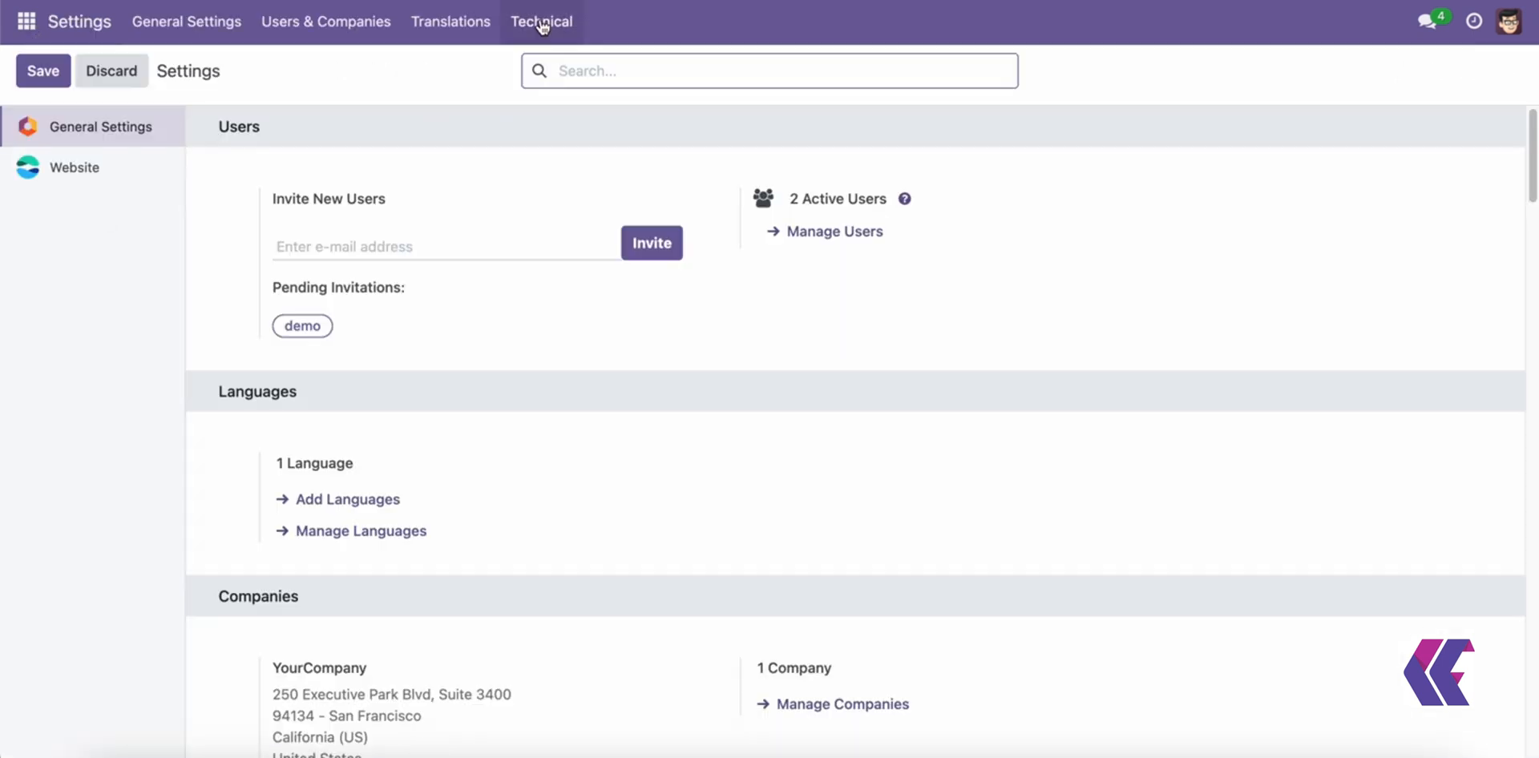
Scroll down to the Google Map section to confirm an API key is filled in.
{"action": "scroll", "scroll_direction": "down", "scroll_amount": 3}
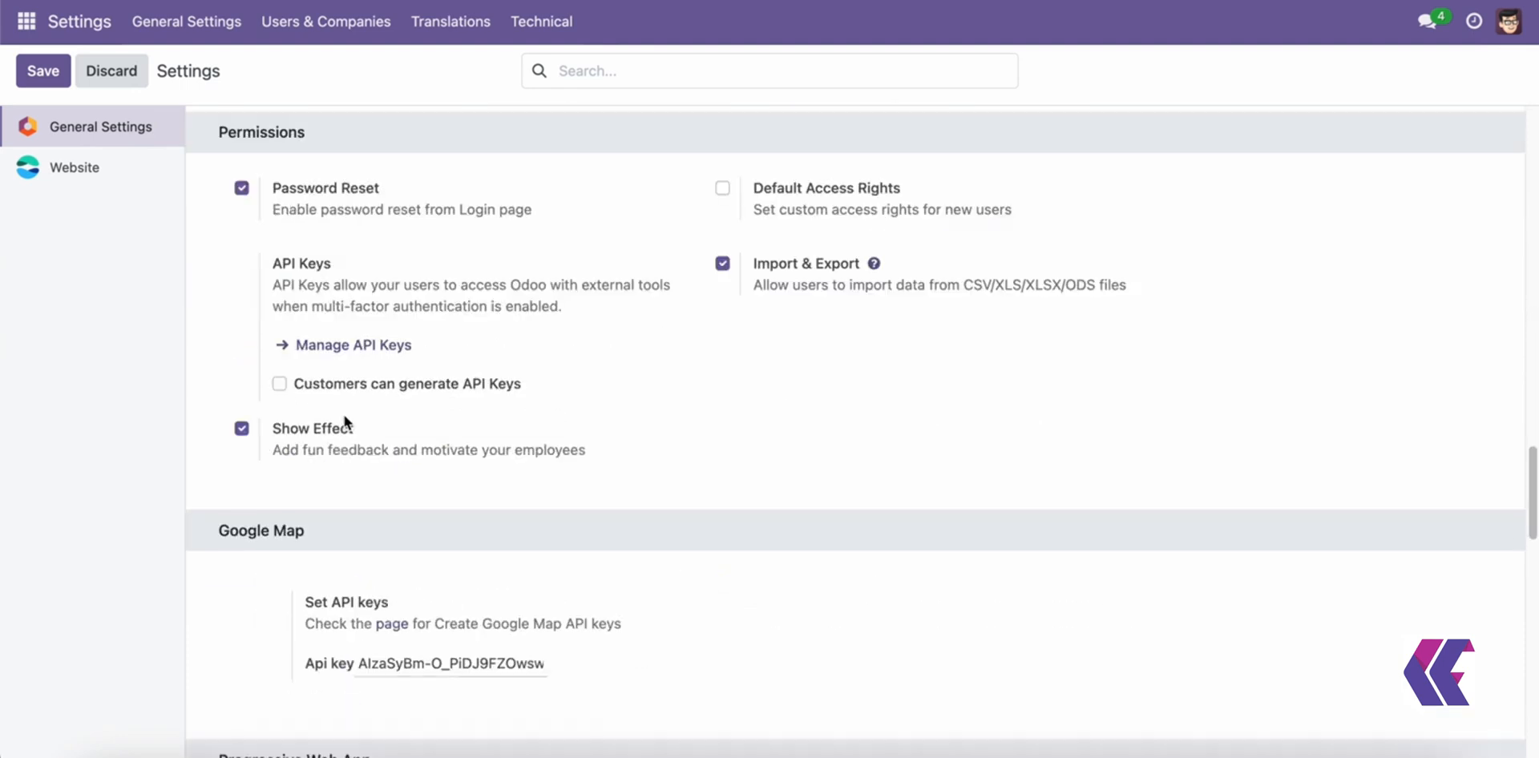
{"action": "scroll", "scroll_direction": "down", "scroll_amount": 3}
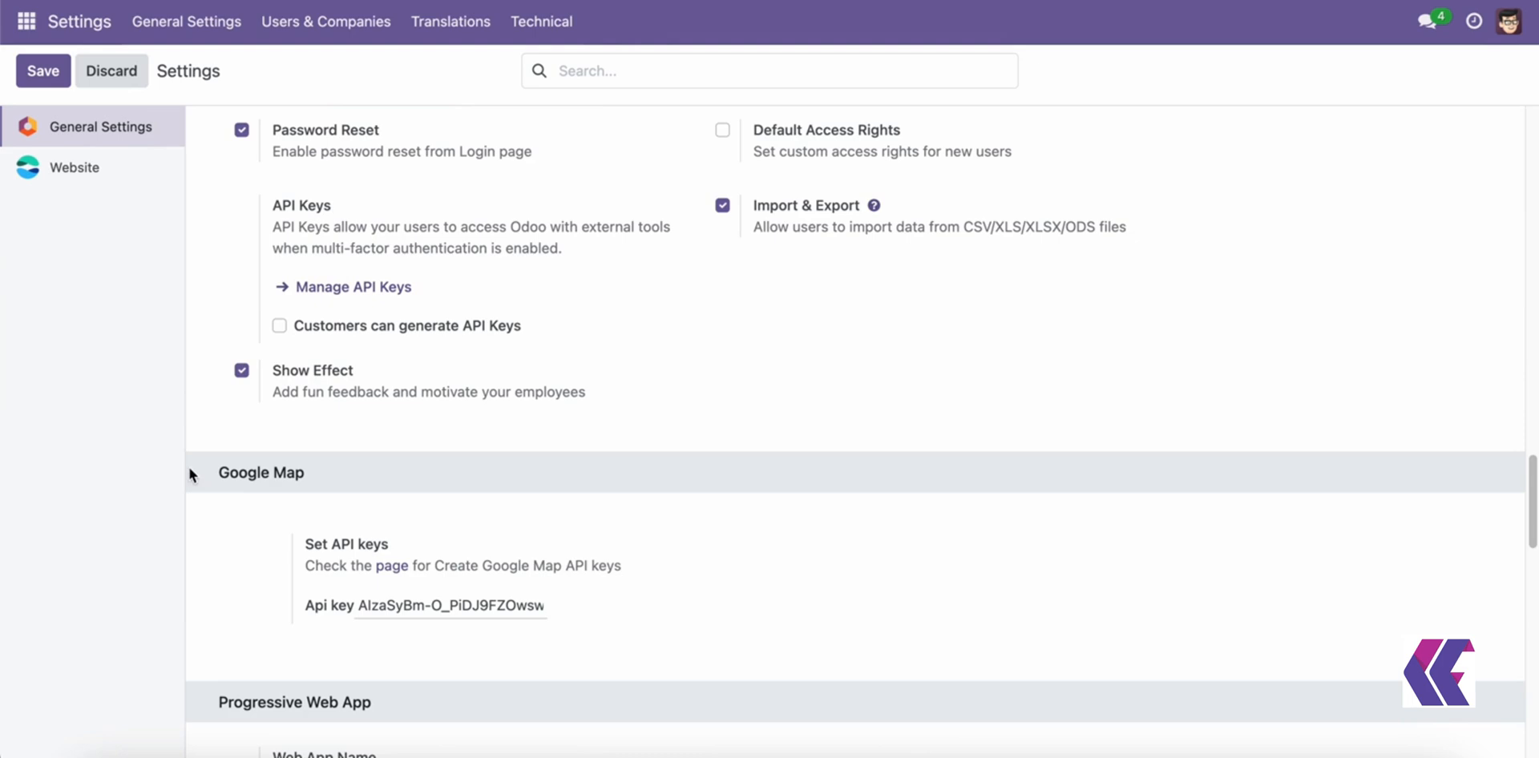
{"action": "mouse_move", "coordinate": [393, 574]}
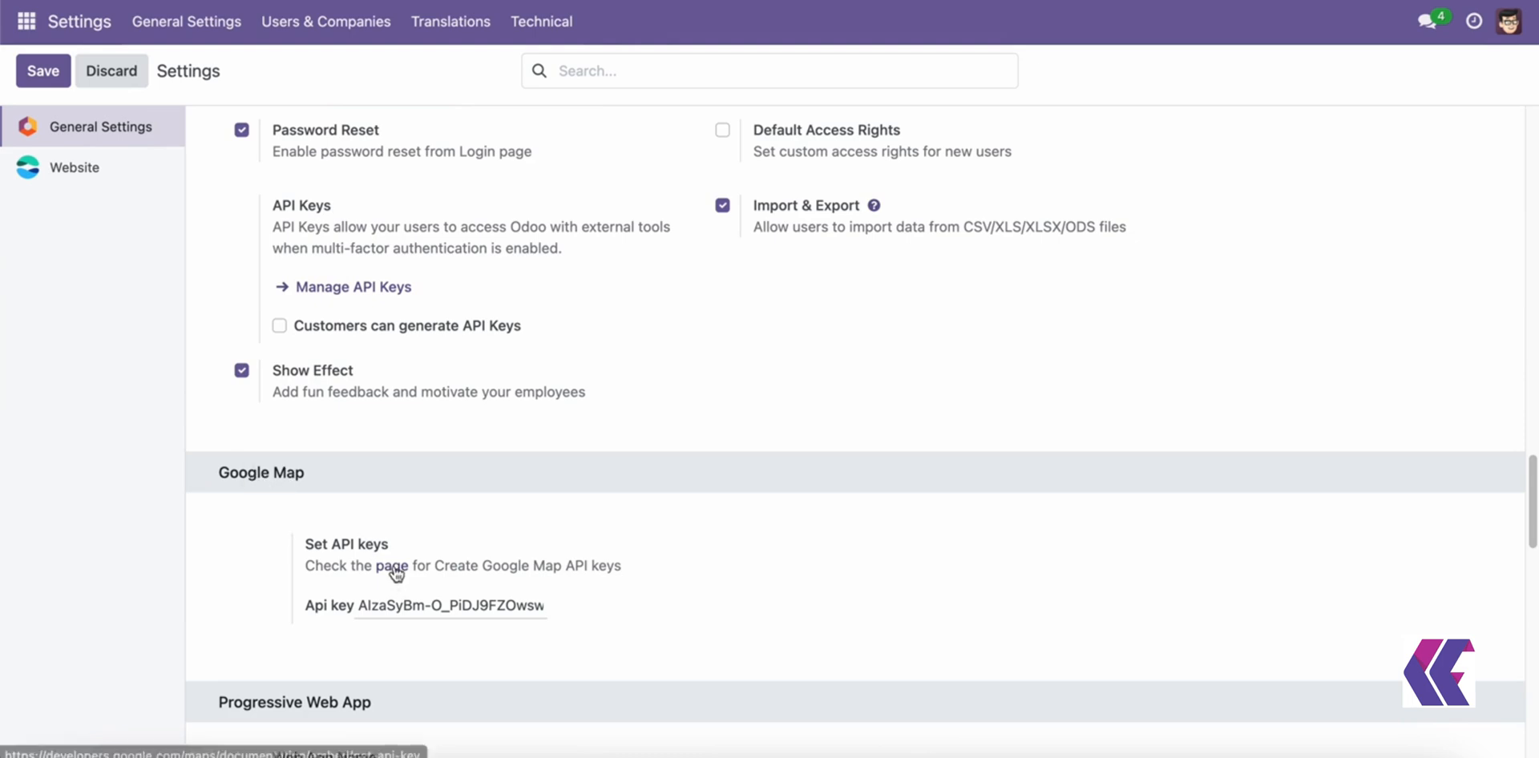
{"action": "mouse_move", "coordinate": [227, 194]}
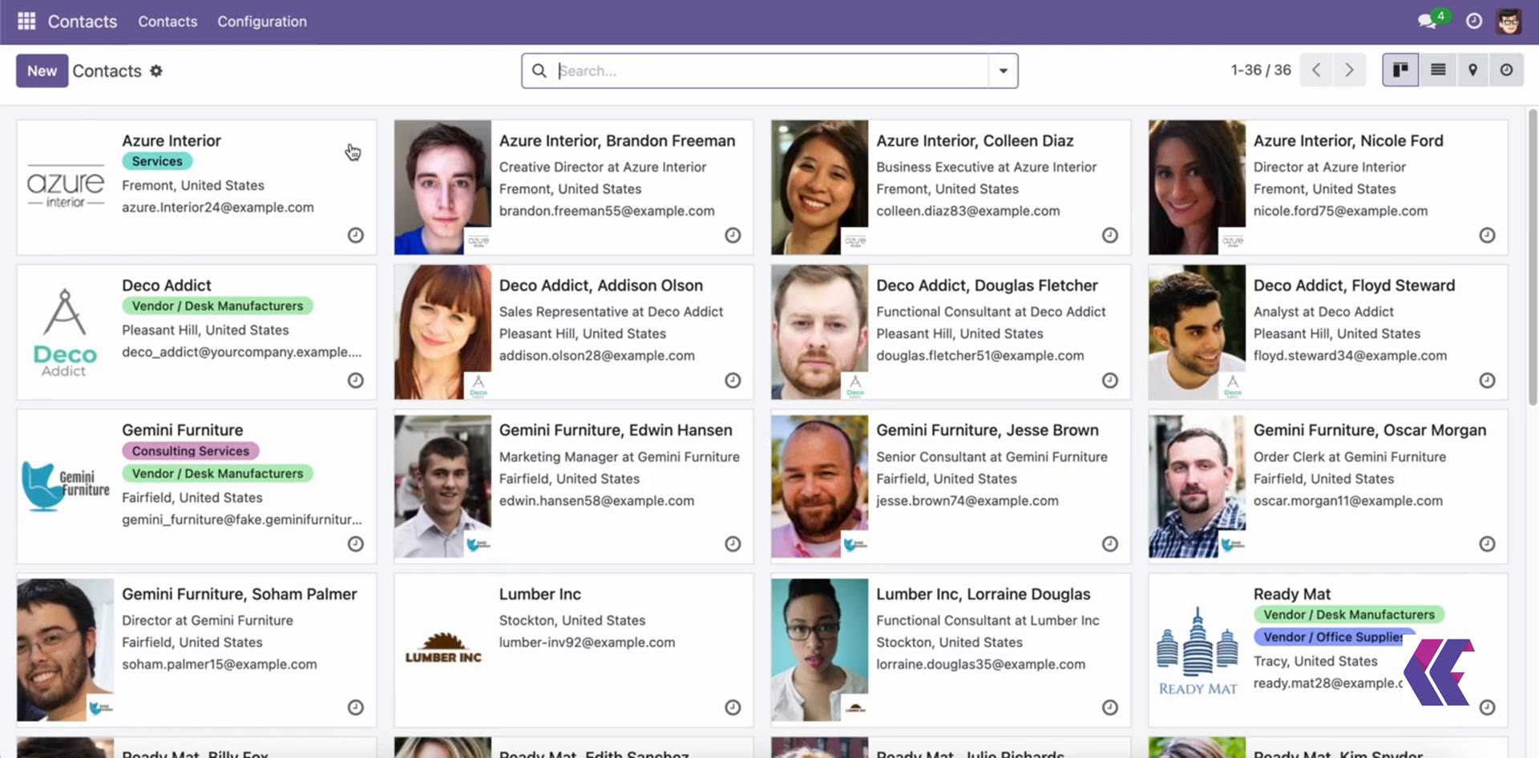
Refresh Azure Interior's geolocation coordinates on its Partner Assignment tab, then view the next records.
{"action": "left_click", "coordinate": [171, 141]}
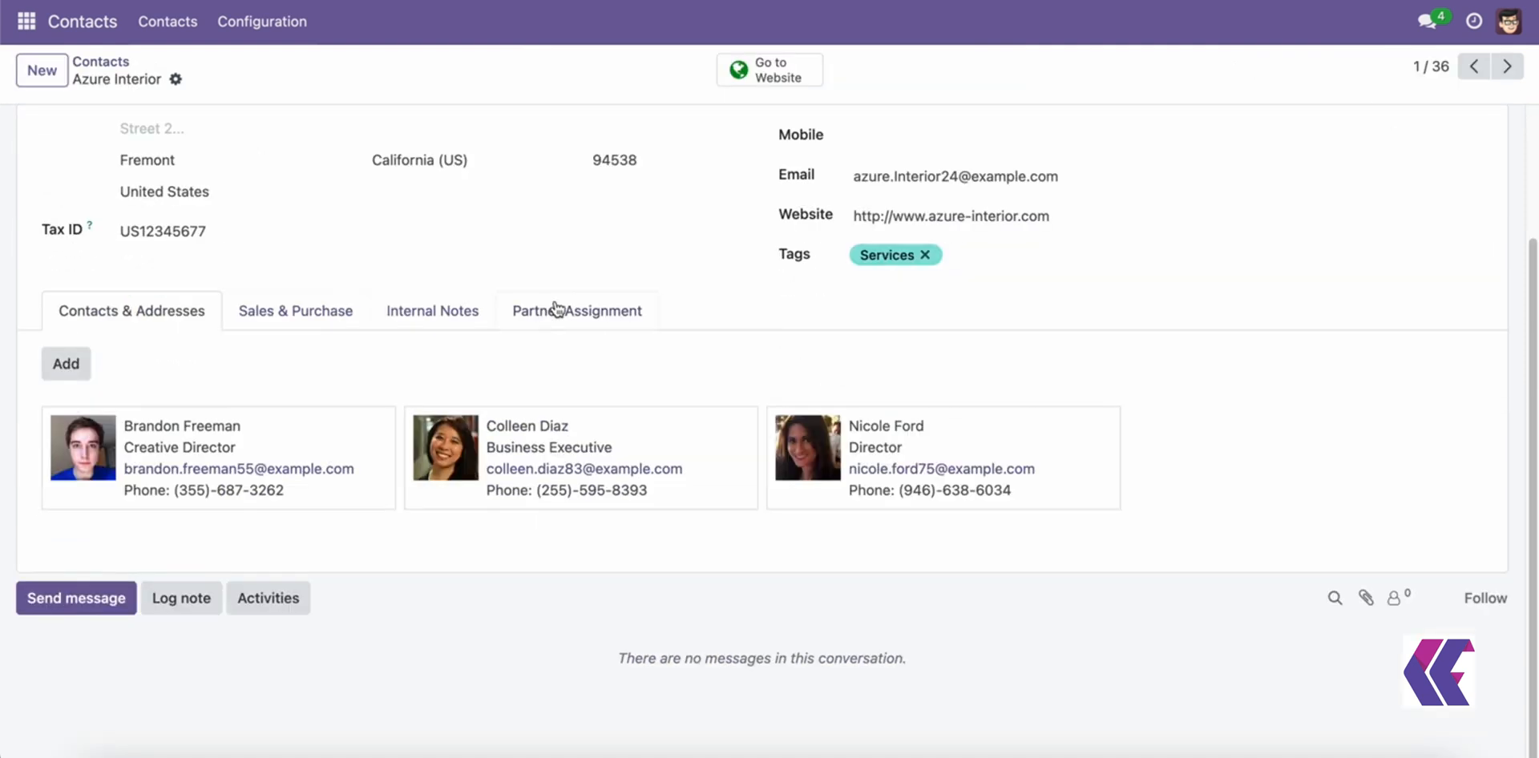
{"action": "left_click", "coordinate": [576, 311]}
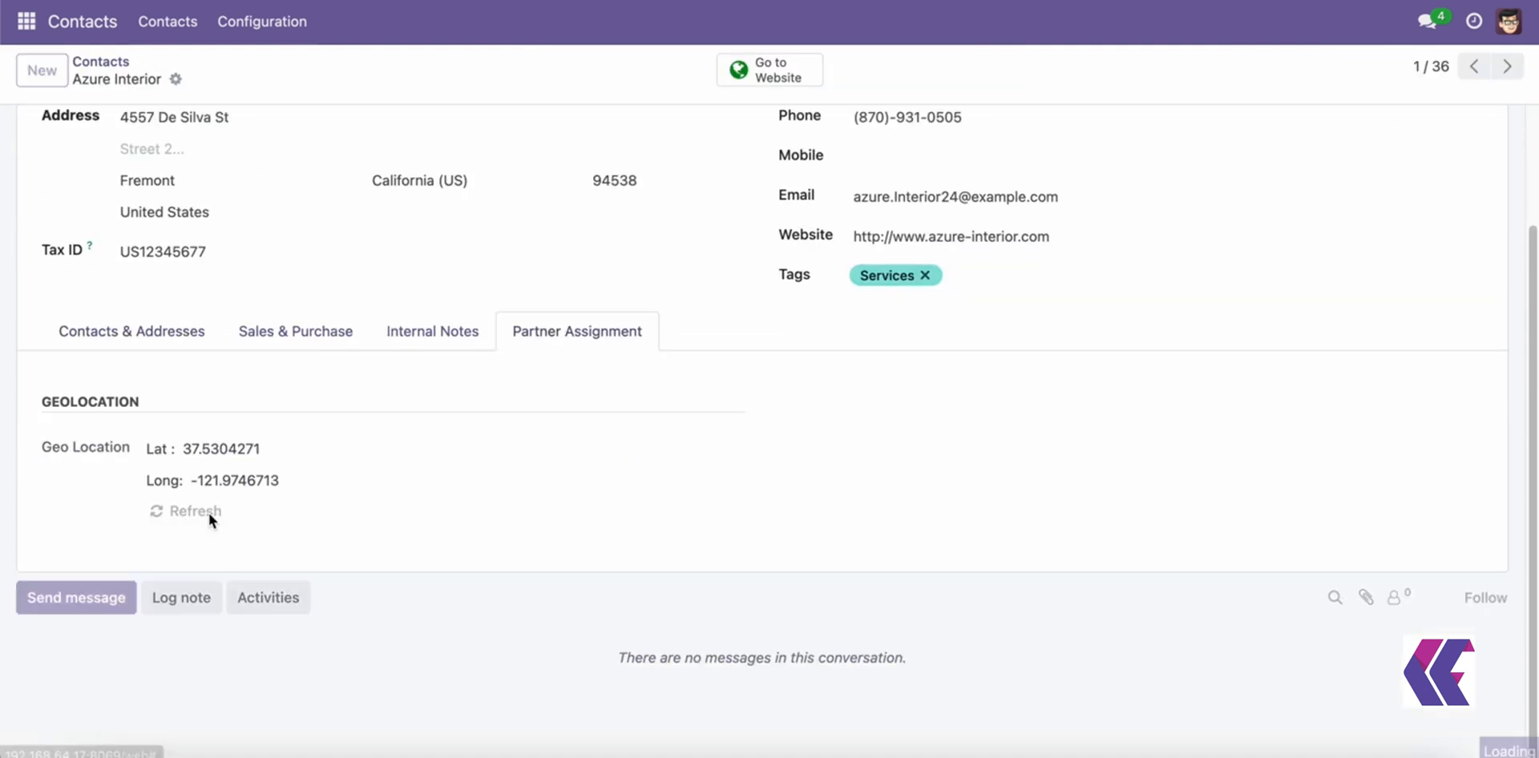
{"action": "left_click", "coordinate": [193, 512]}
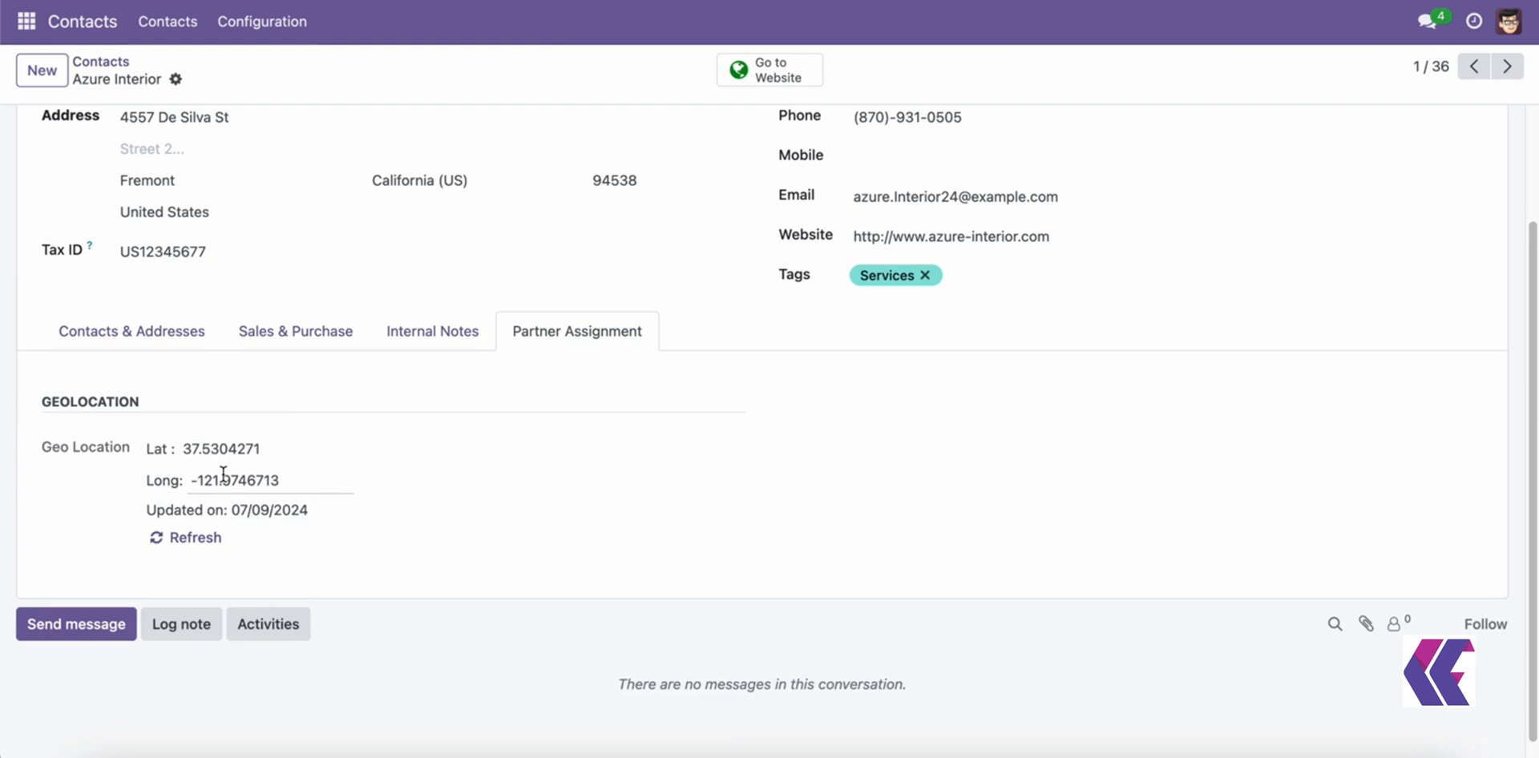
{"action": "left_click", "coordinate": [1506, 66]}
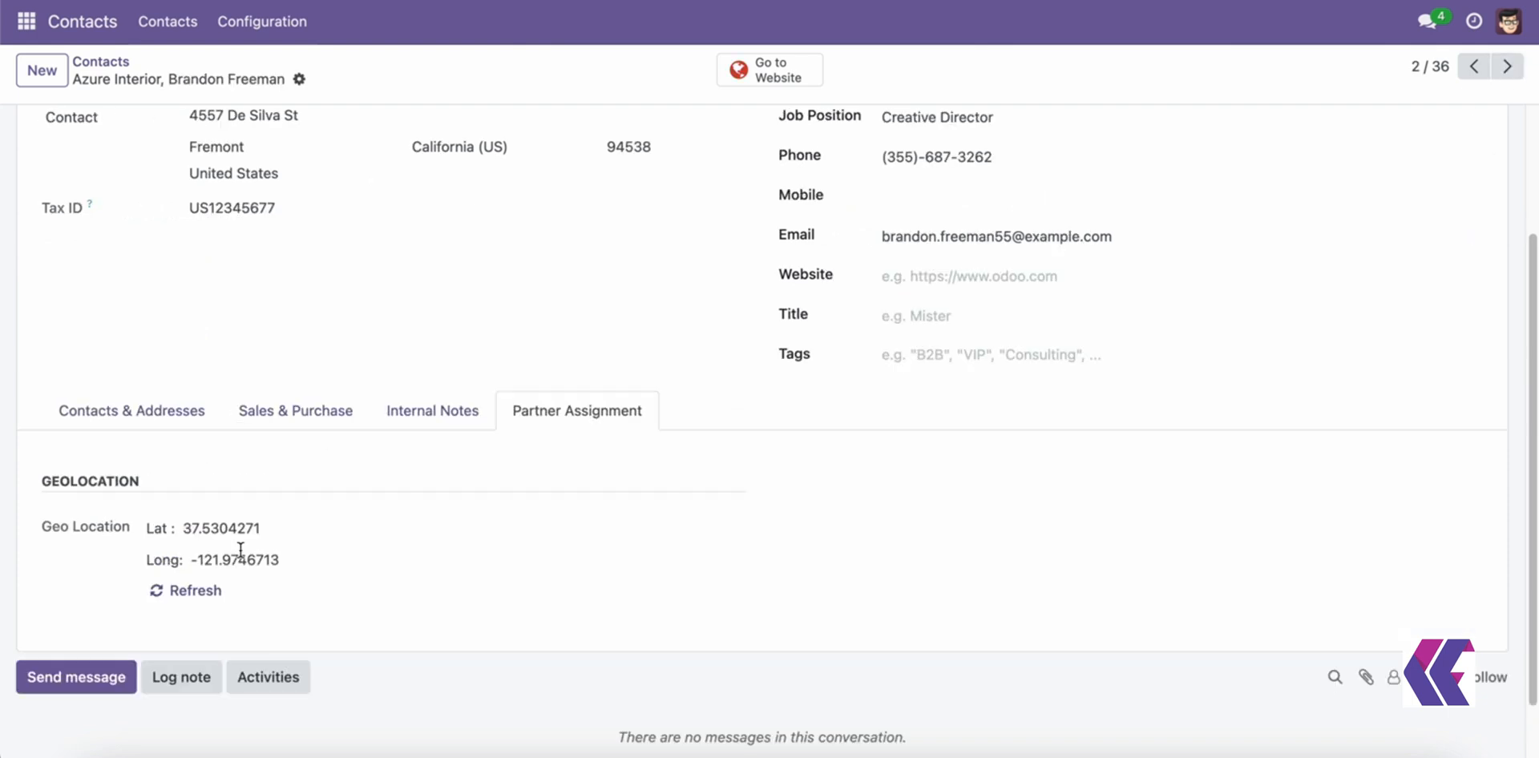
{"action": "left_click", "coordinate": [1506, 65]}
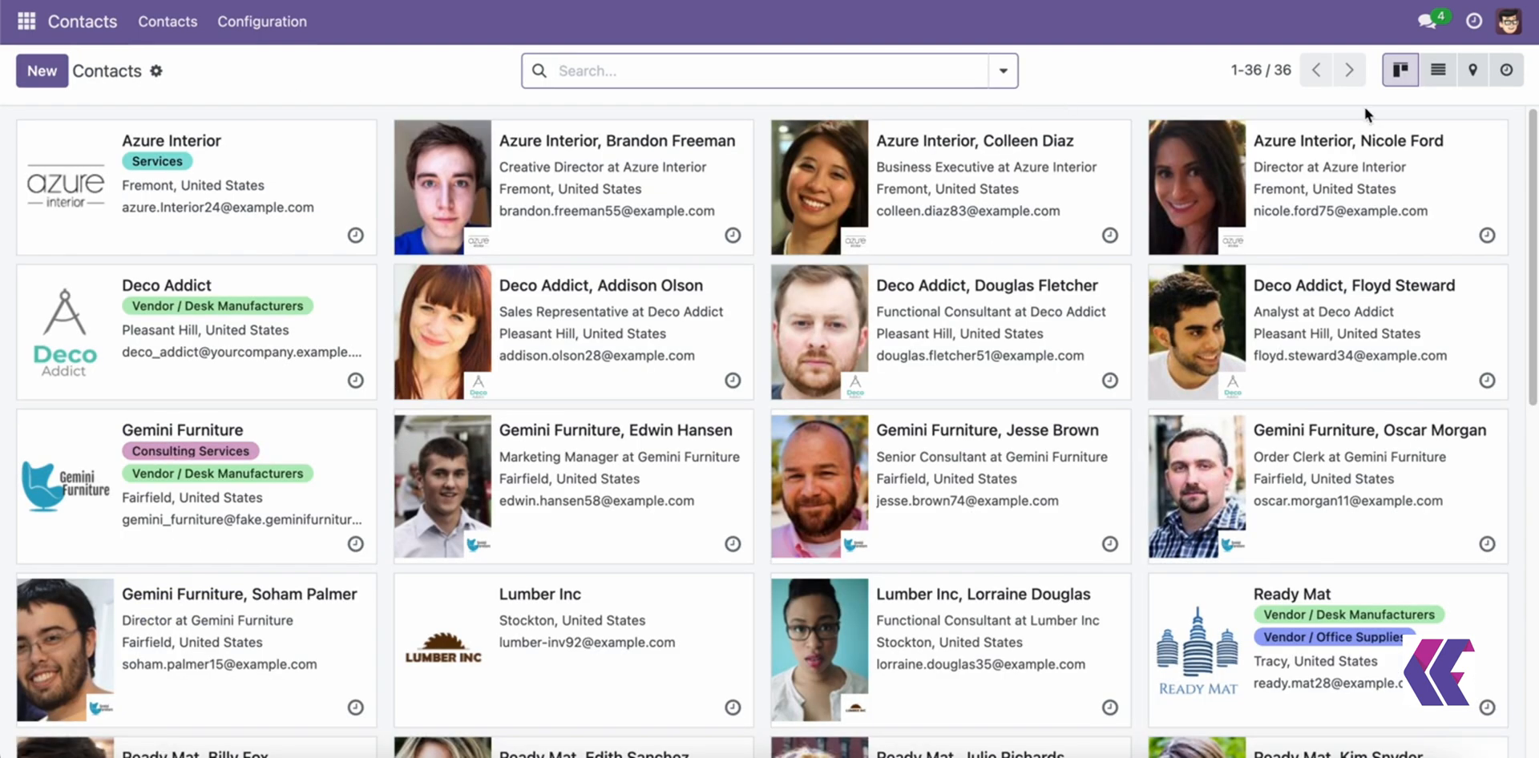
Switch contacts to the map view and open the Azure Interior, Colleen Diaz pin record.
{"action": "left_click", "coordinate": [1469, 68]}
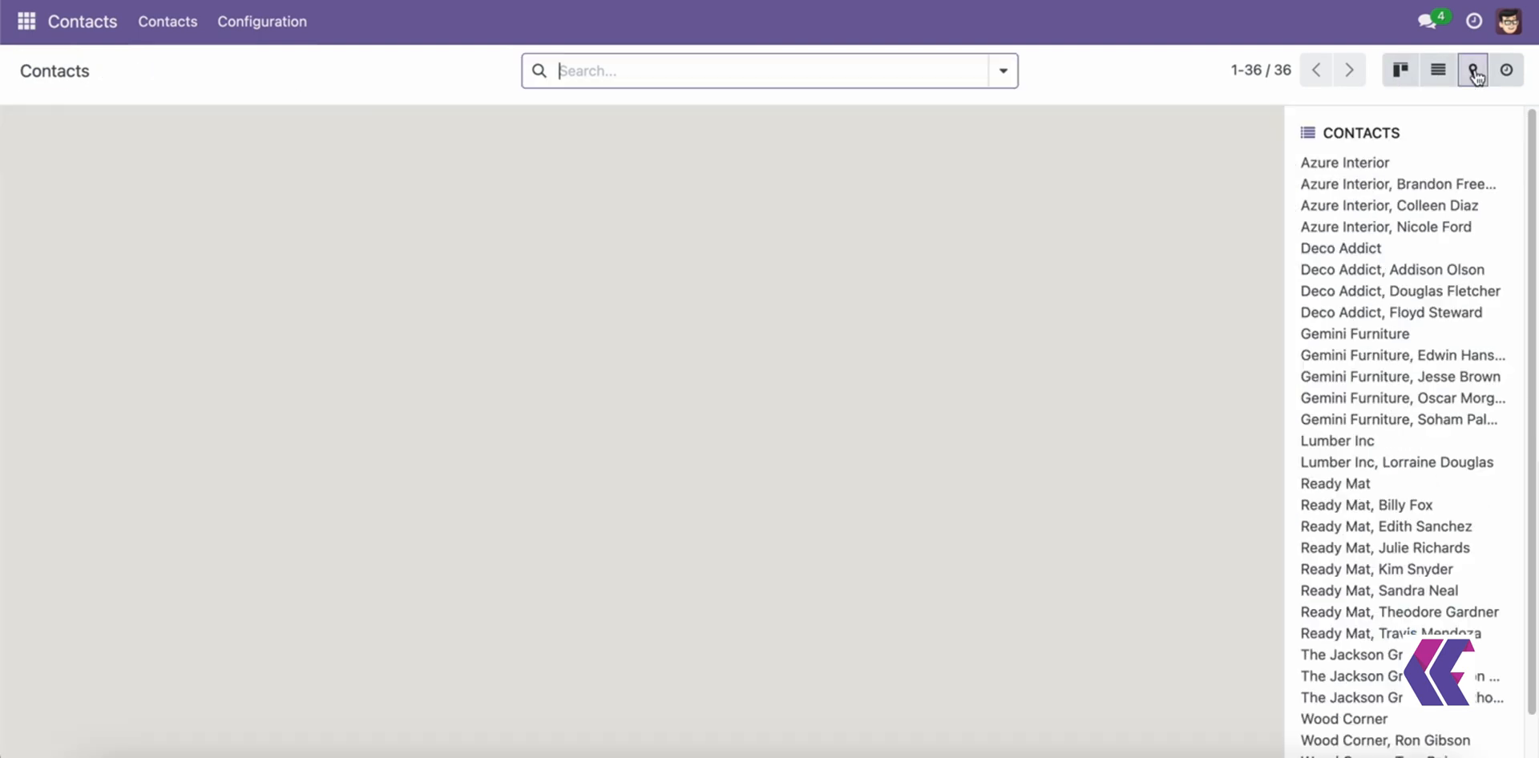
{"action": "left_click", "coordinate": [1471, 69]}
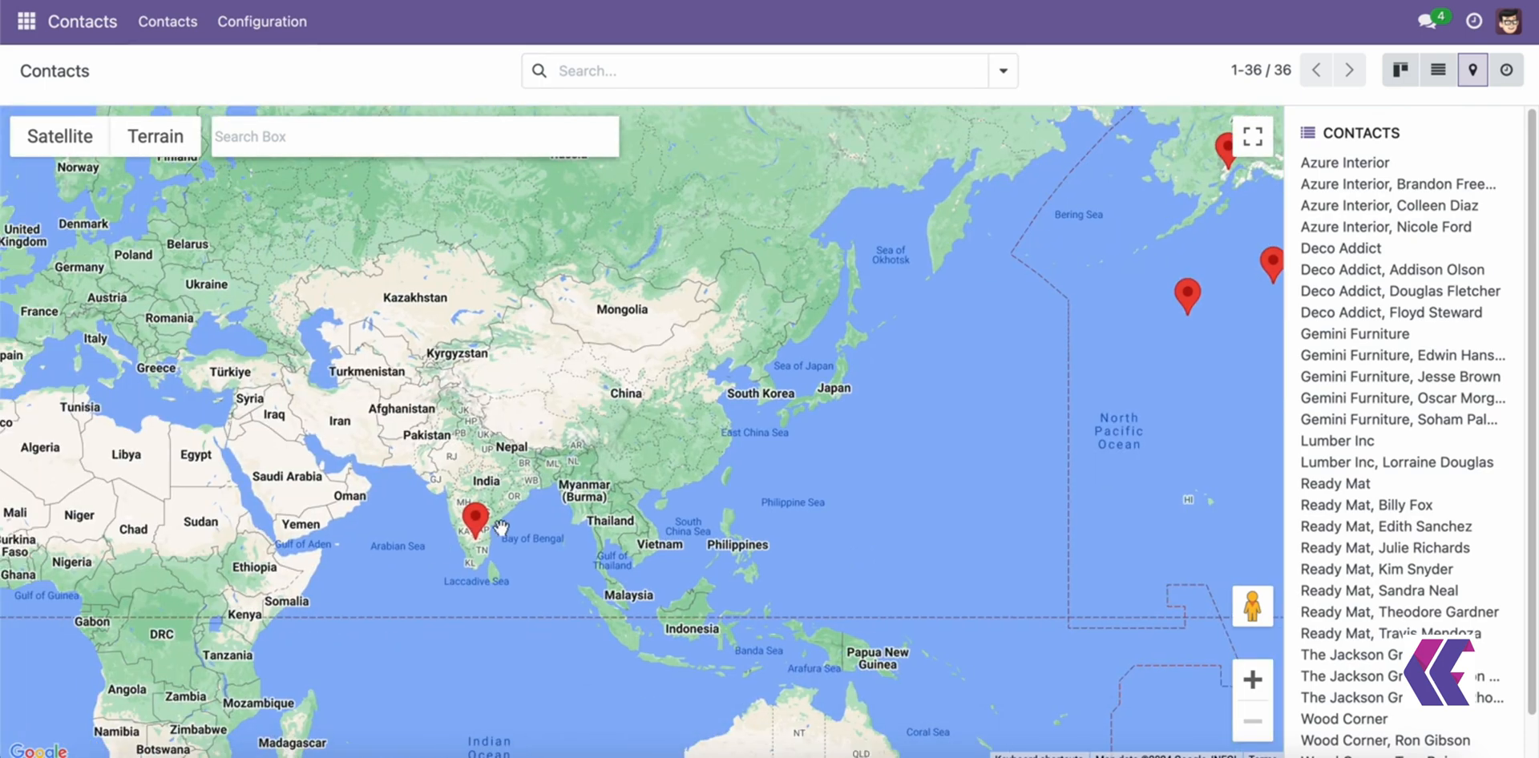
{"action": "left_click", "coordinate": [472, 527]}
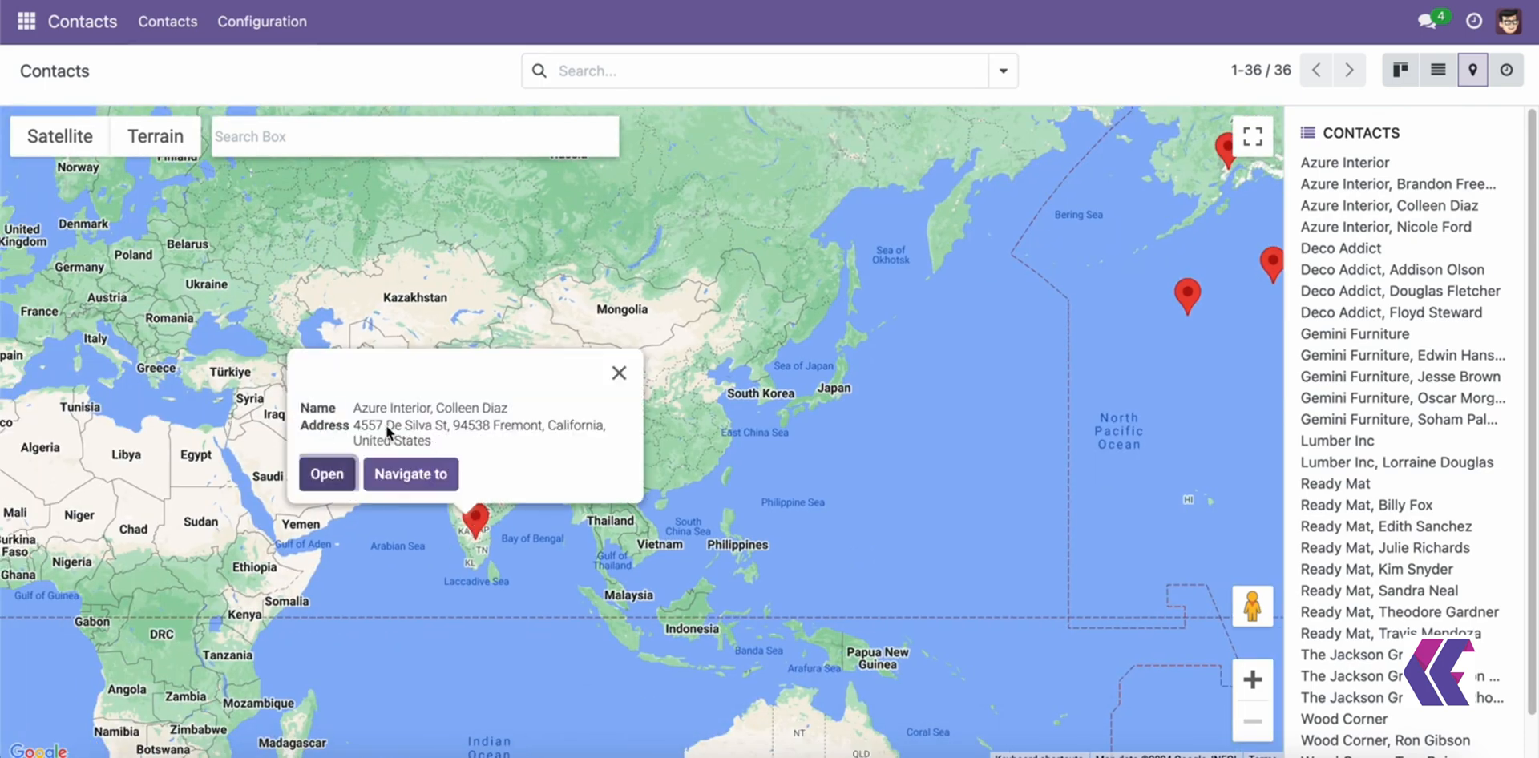
{"action": "left_click", "coordinate": [327, 473]}
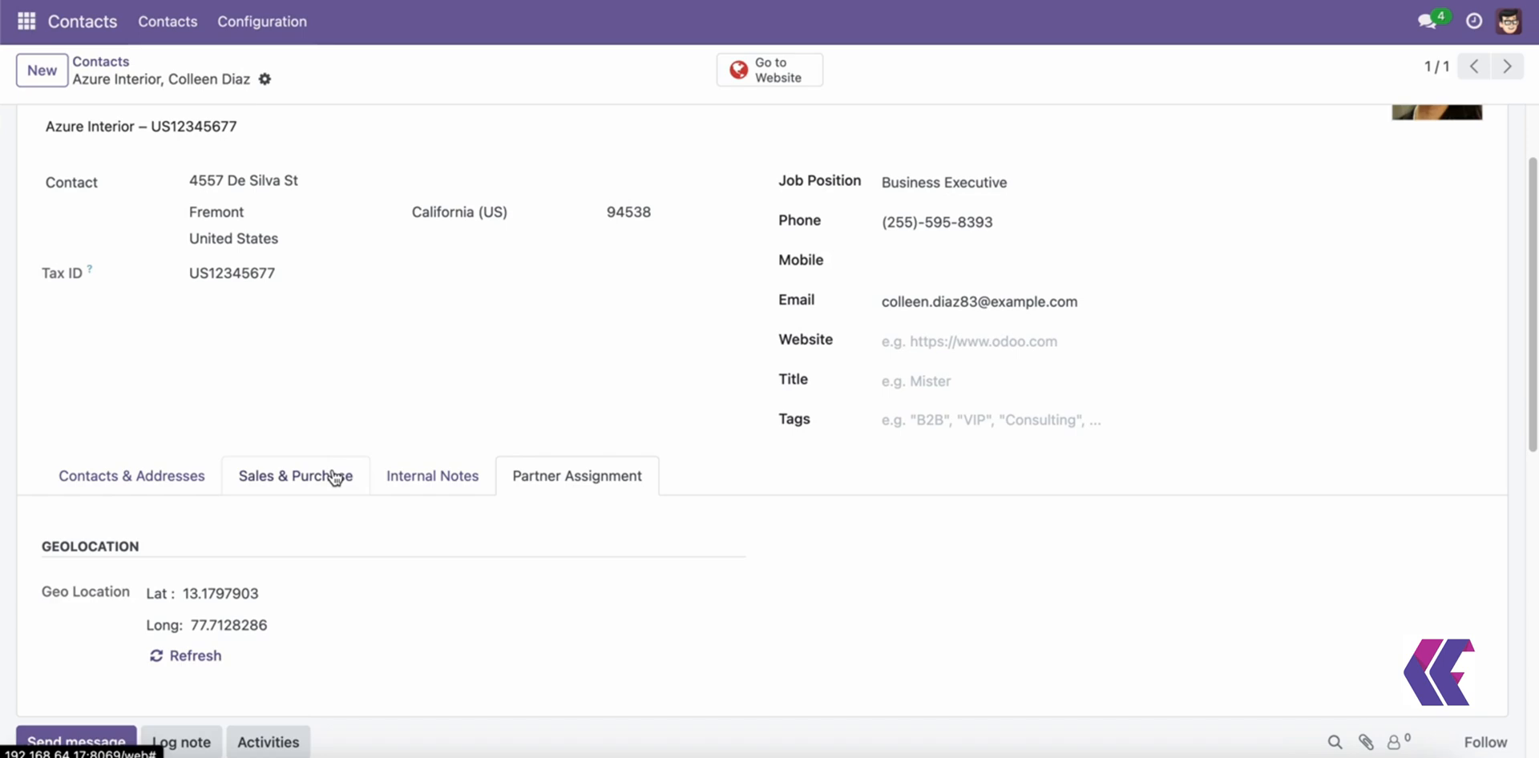
{"action": "left_click", "coordinate": [1470, 71]}
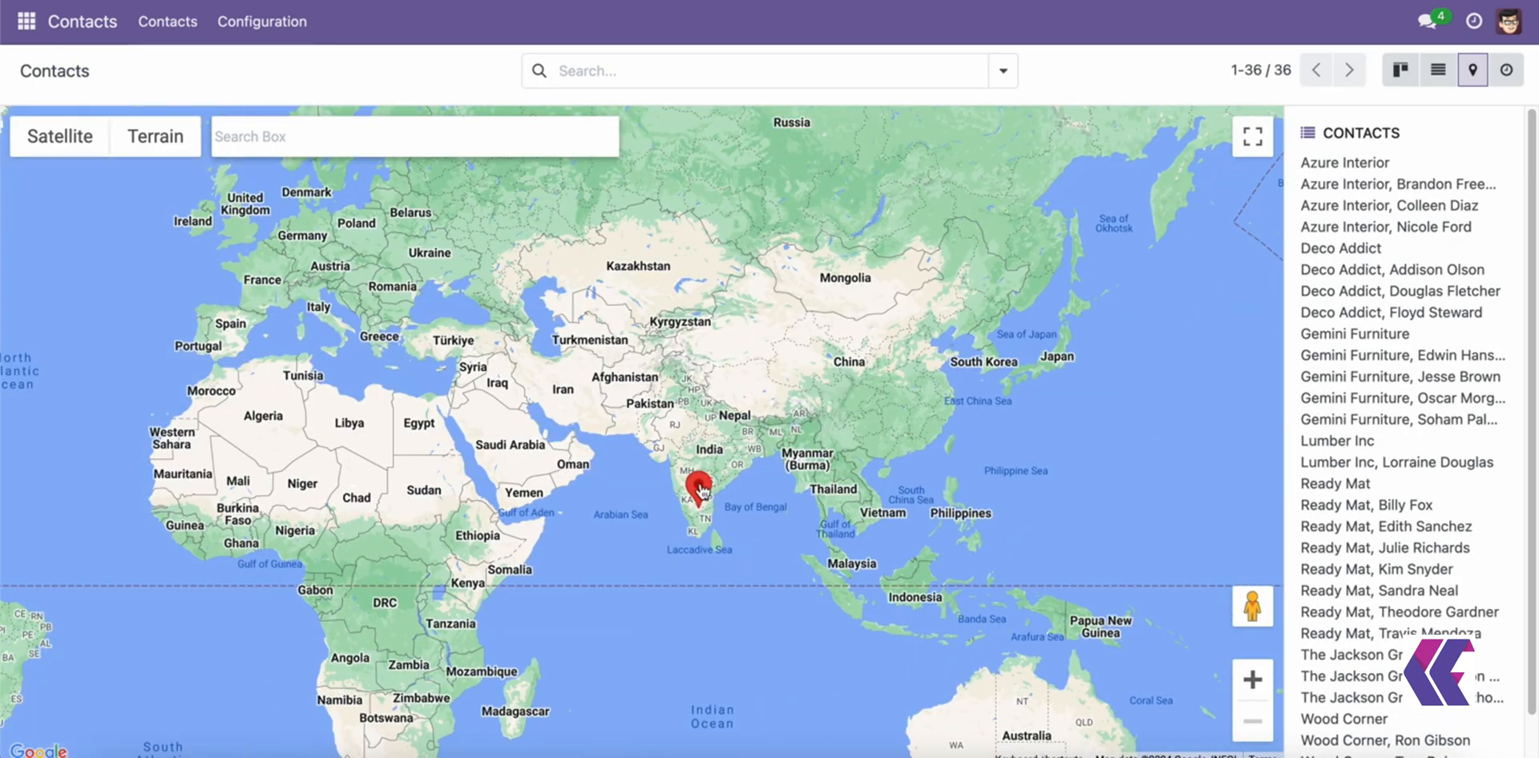
Close the southern India pin popup and show a North American contact's address.
{"action": "left_click", "coordinate": [693, 496]}
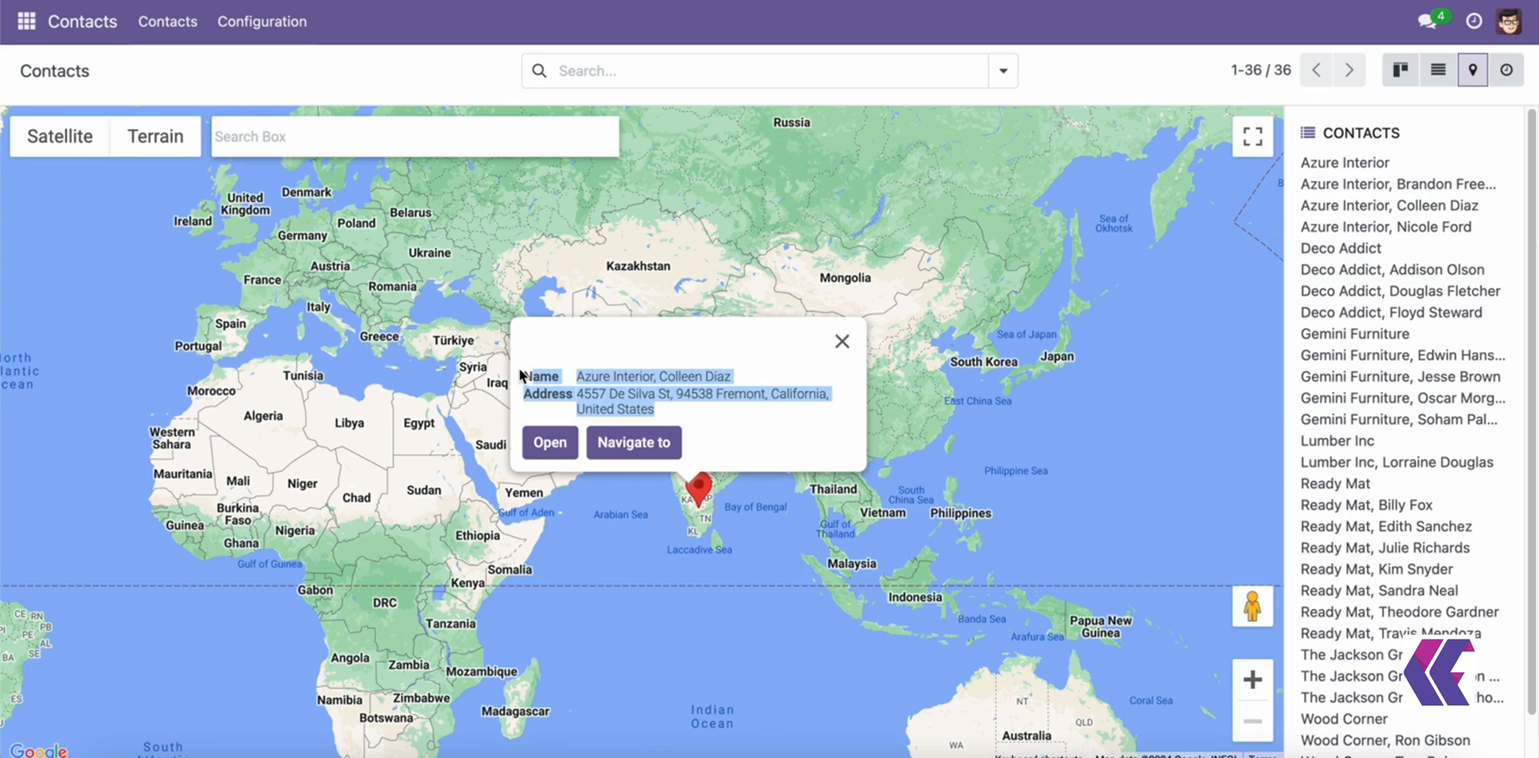
{"action": "left_click", "coordinate": [842, 341]}
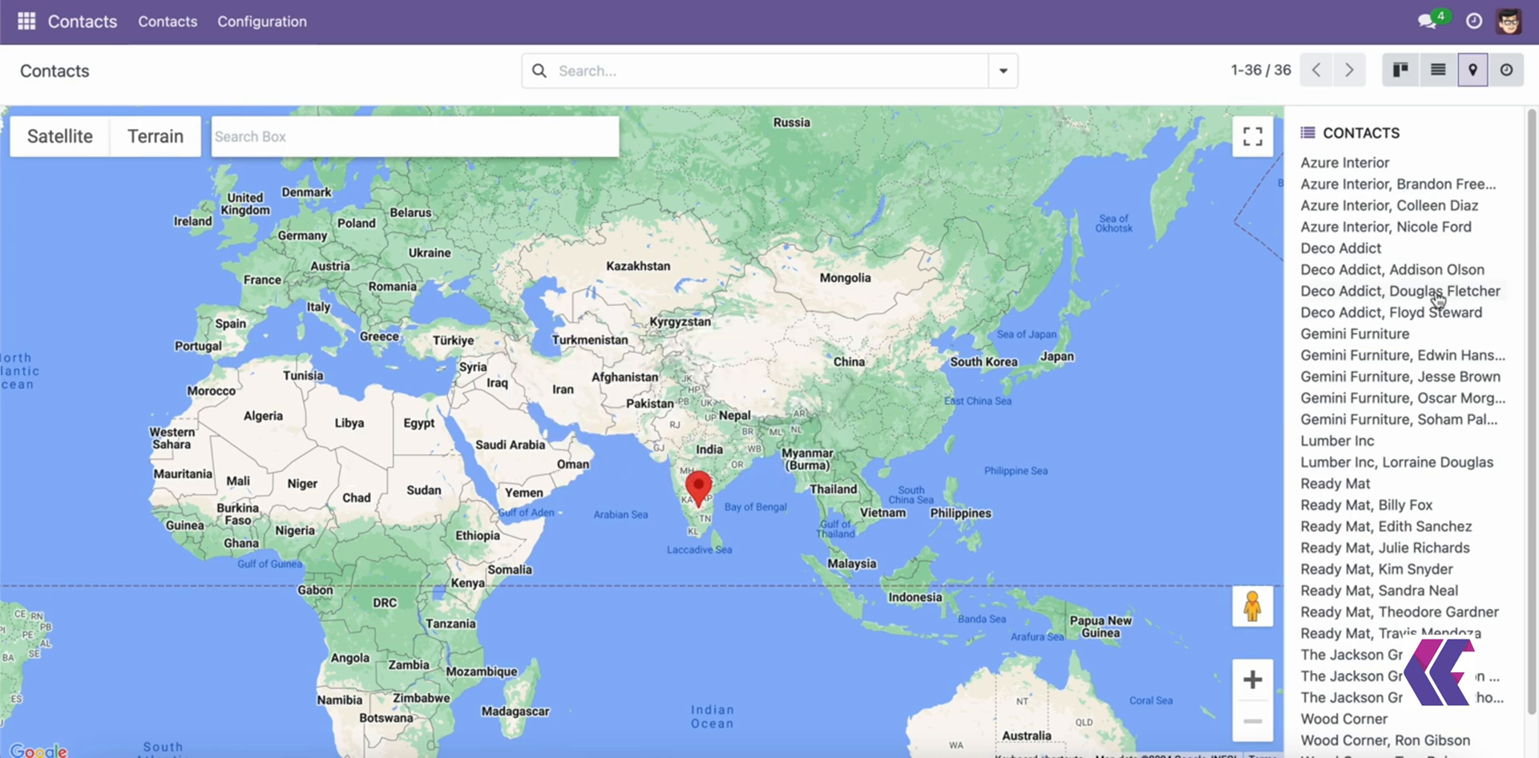
{"action": "mouse_move", "coordinate": [1376, 306]}
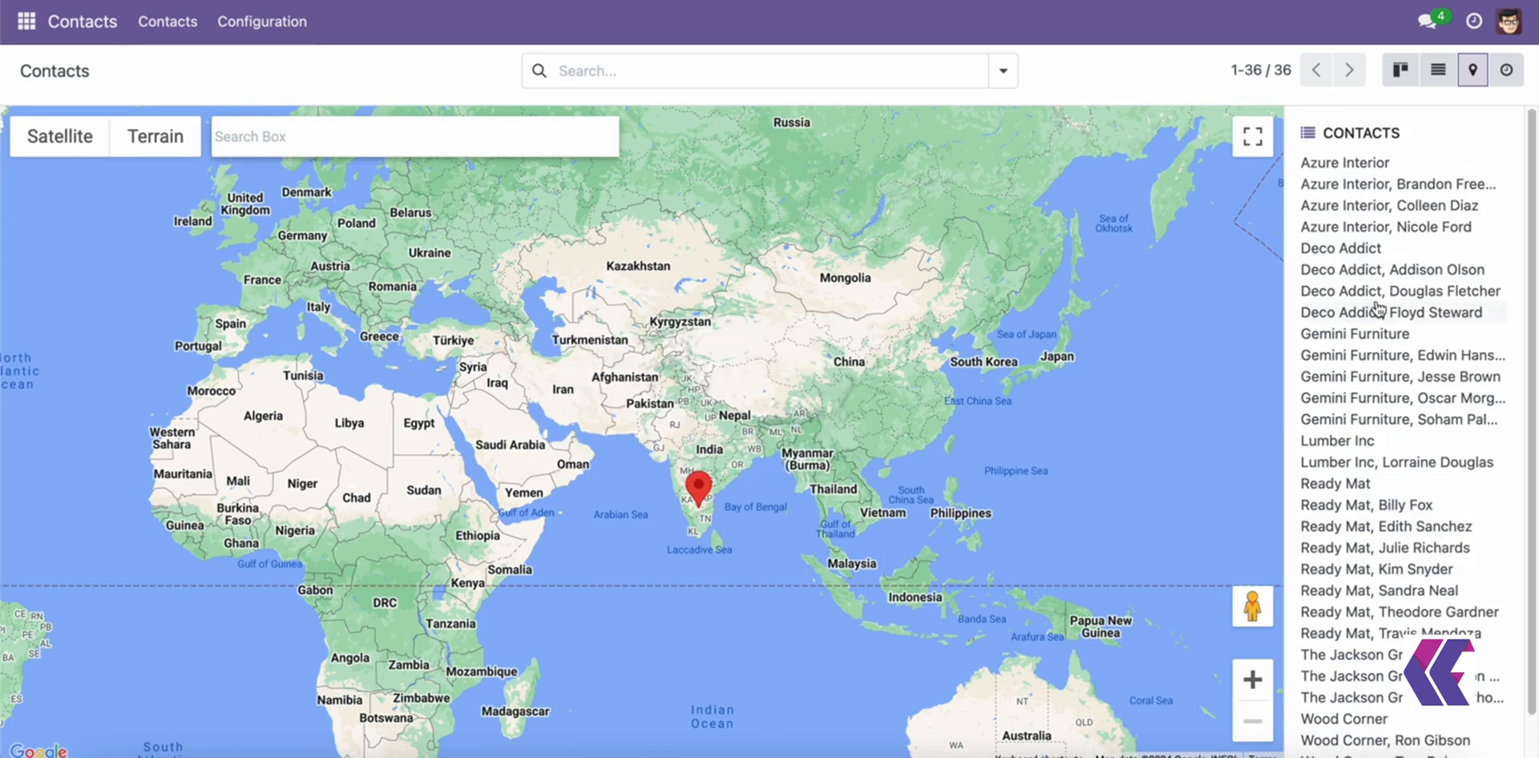
{"action": "left_click", "coordinate": [1390, 312]}
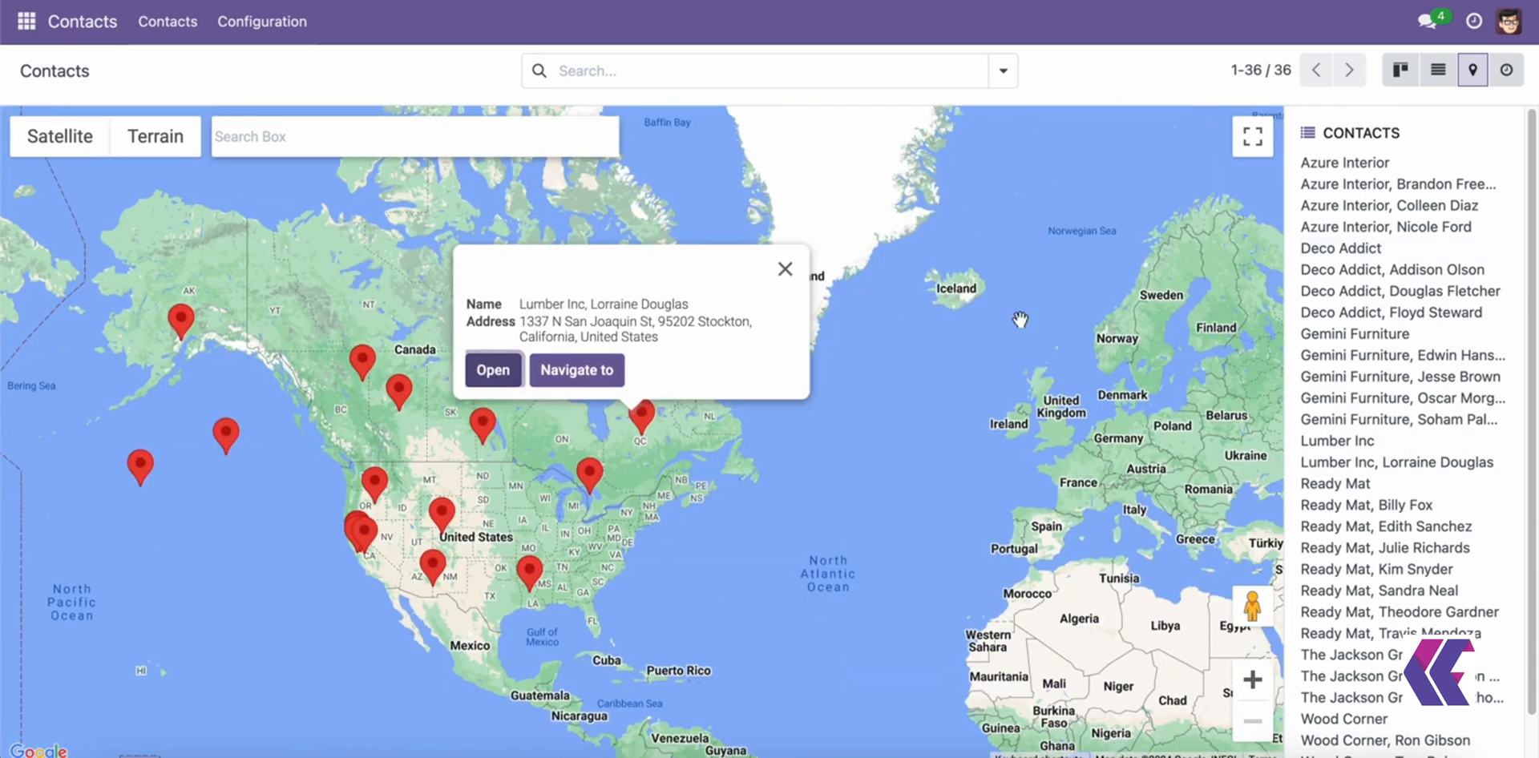
Group contacts by company, view a Ready Mat pin, then remove the company grouping.
{"action": "left_click", "coordinate": [630, 187]}
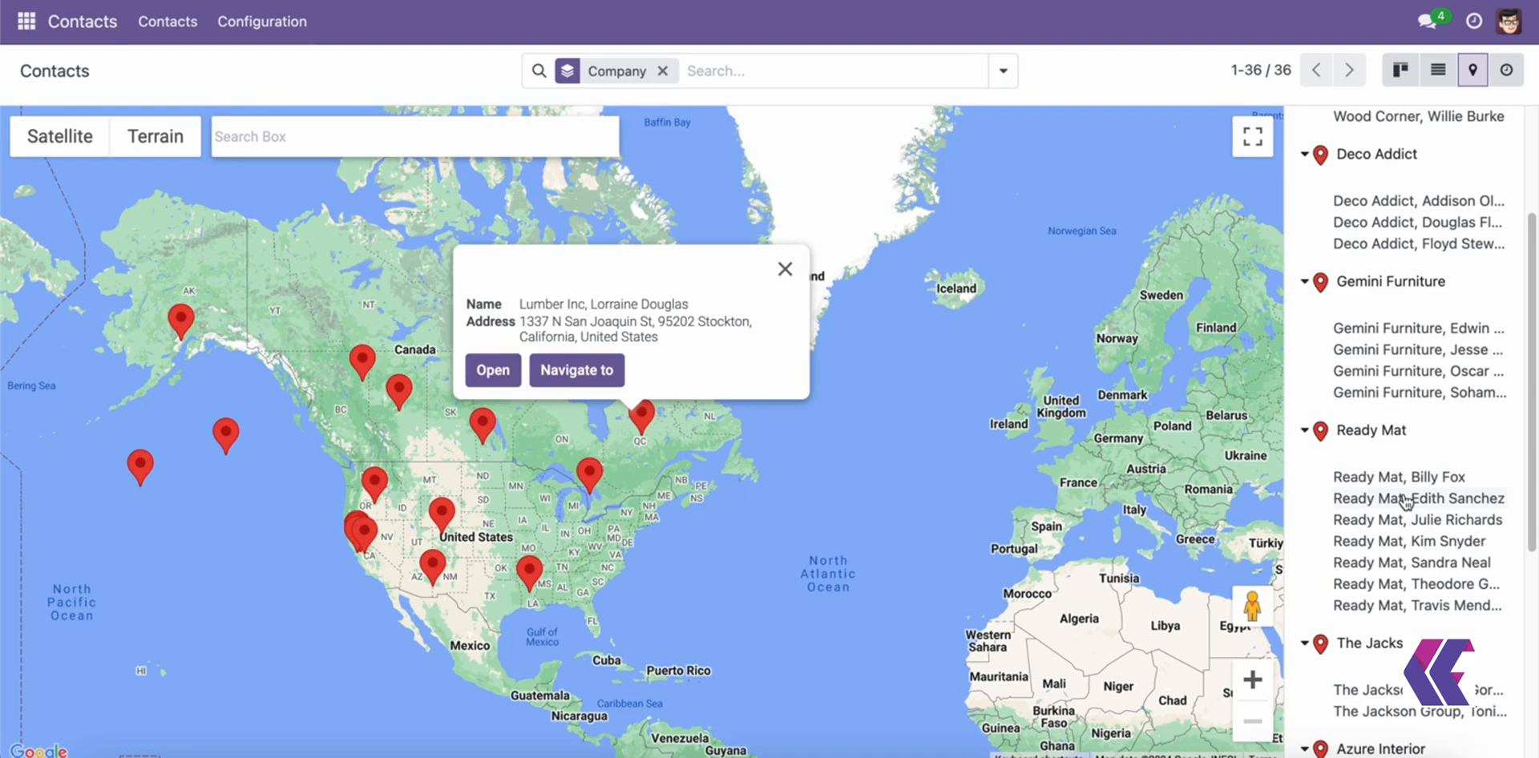
{"action": "left_click", "coordinate": [1398, 476]}
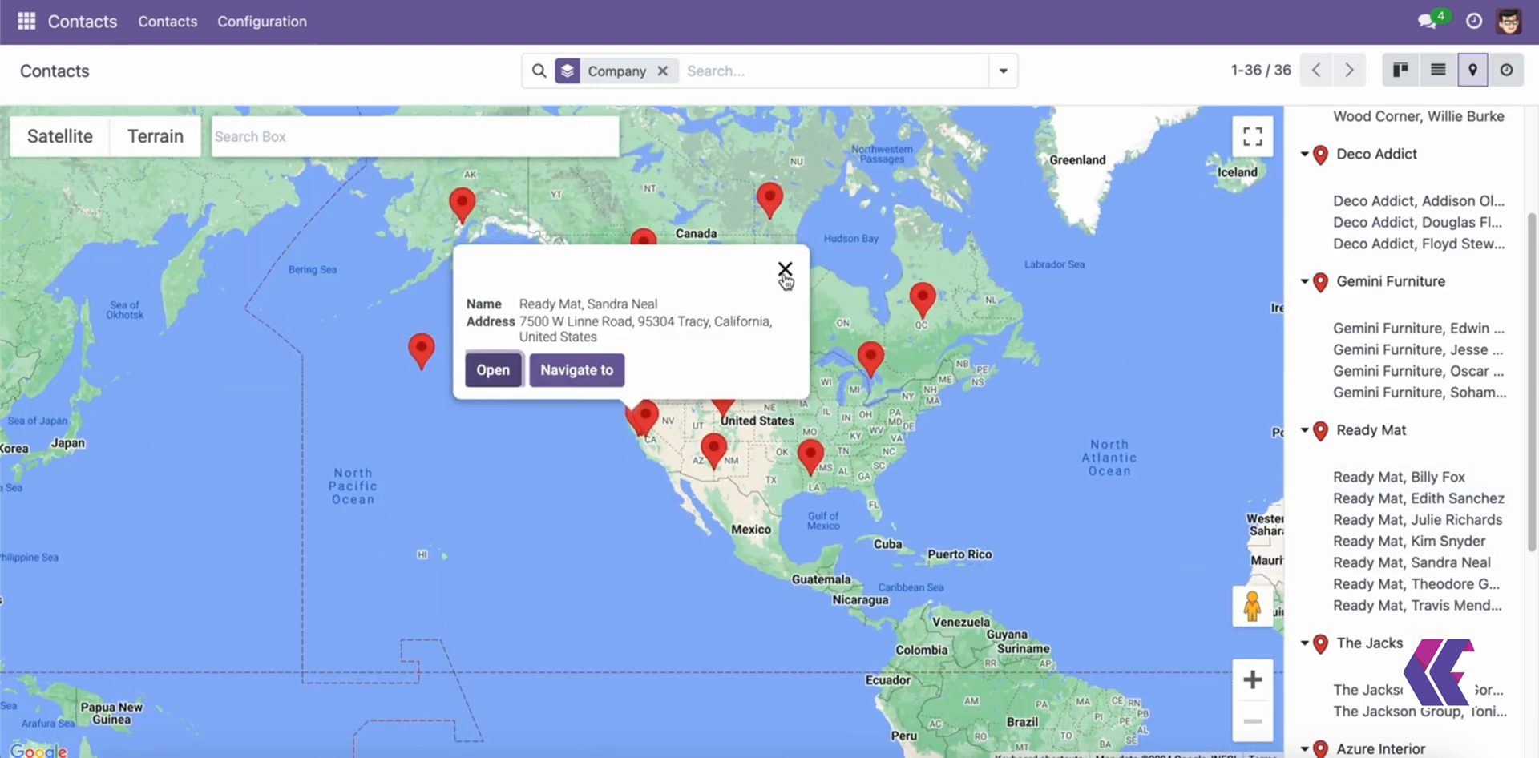
{"action": "type", "text": "d"}
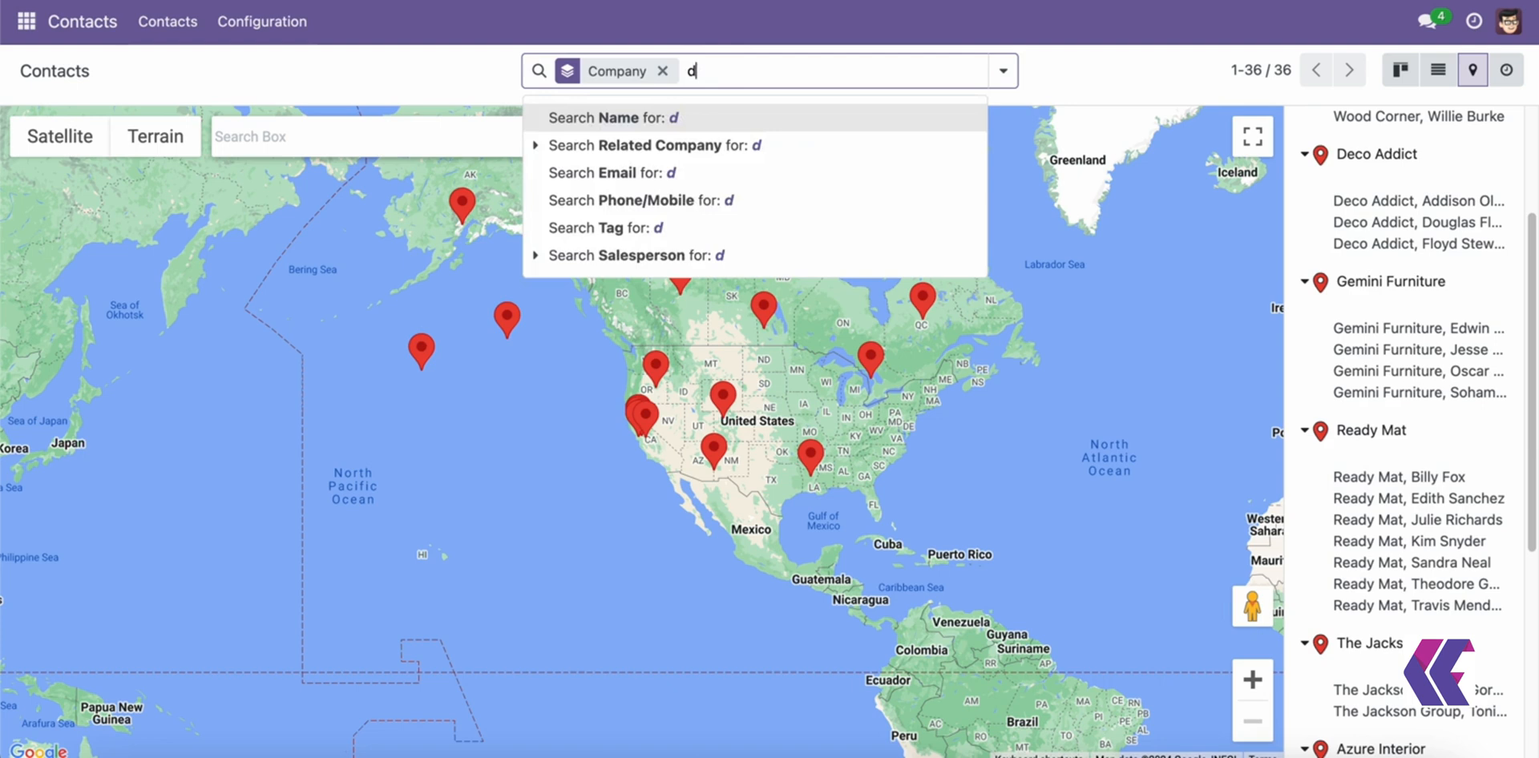
{"action": "left_click", "coordinate": [612, 117]}
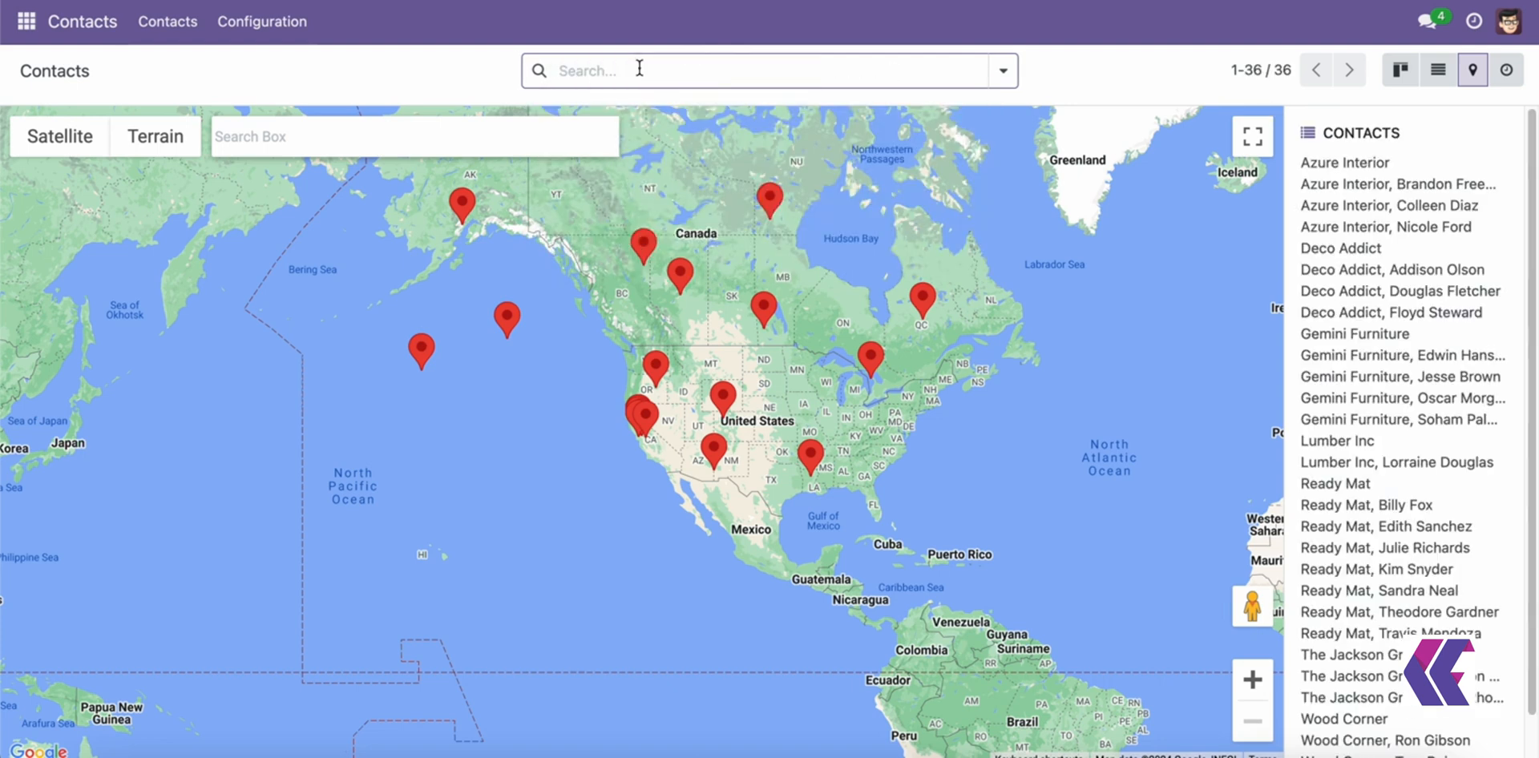
Search contacts for 'Rea' and view a Ready Mat contact pin.
{"action": "type", "text": "mitc"}
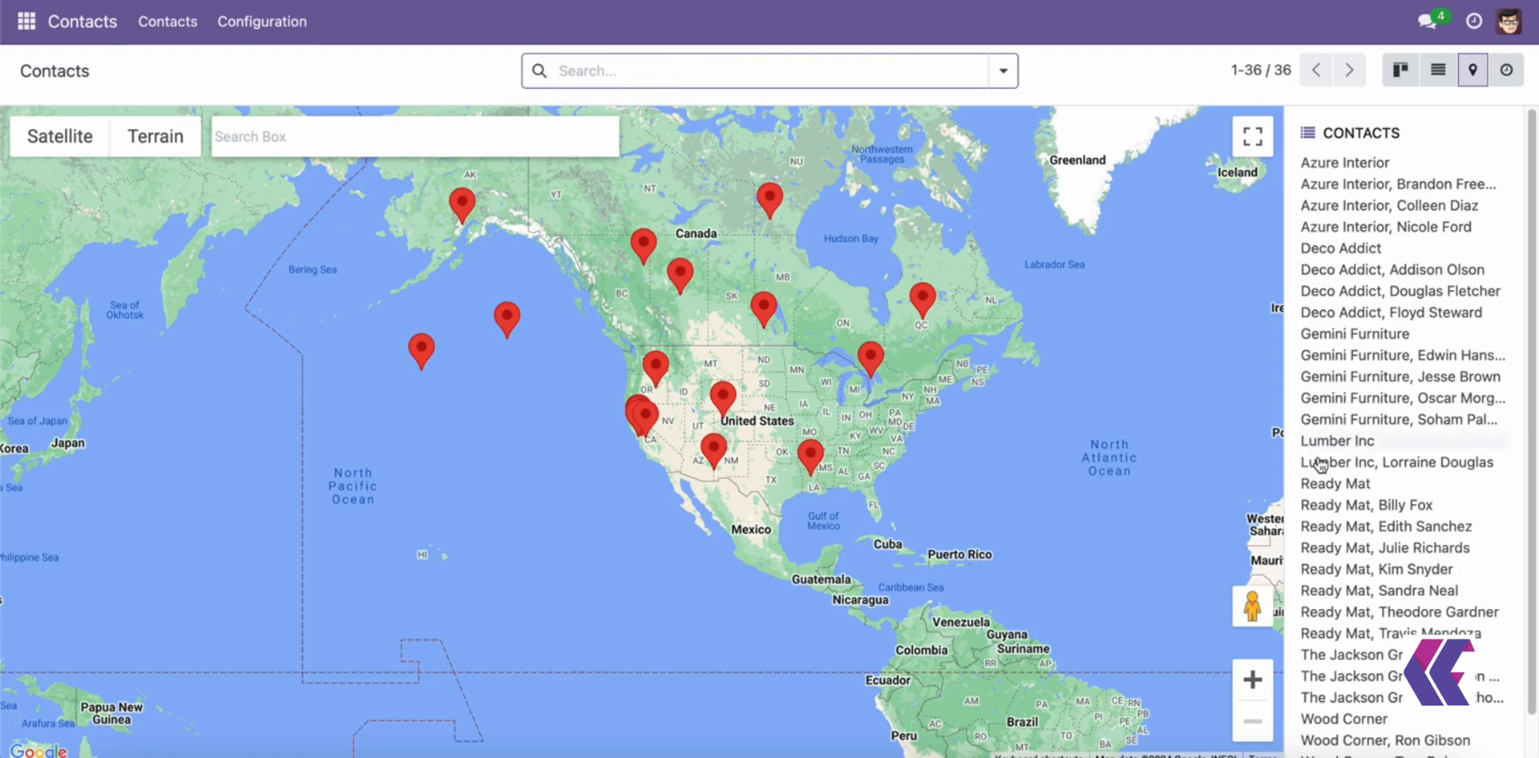
{"action": "mouse_move", "coordinate": [652, 91]}
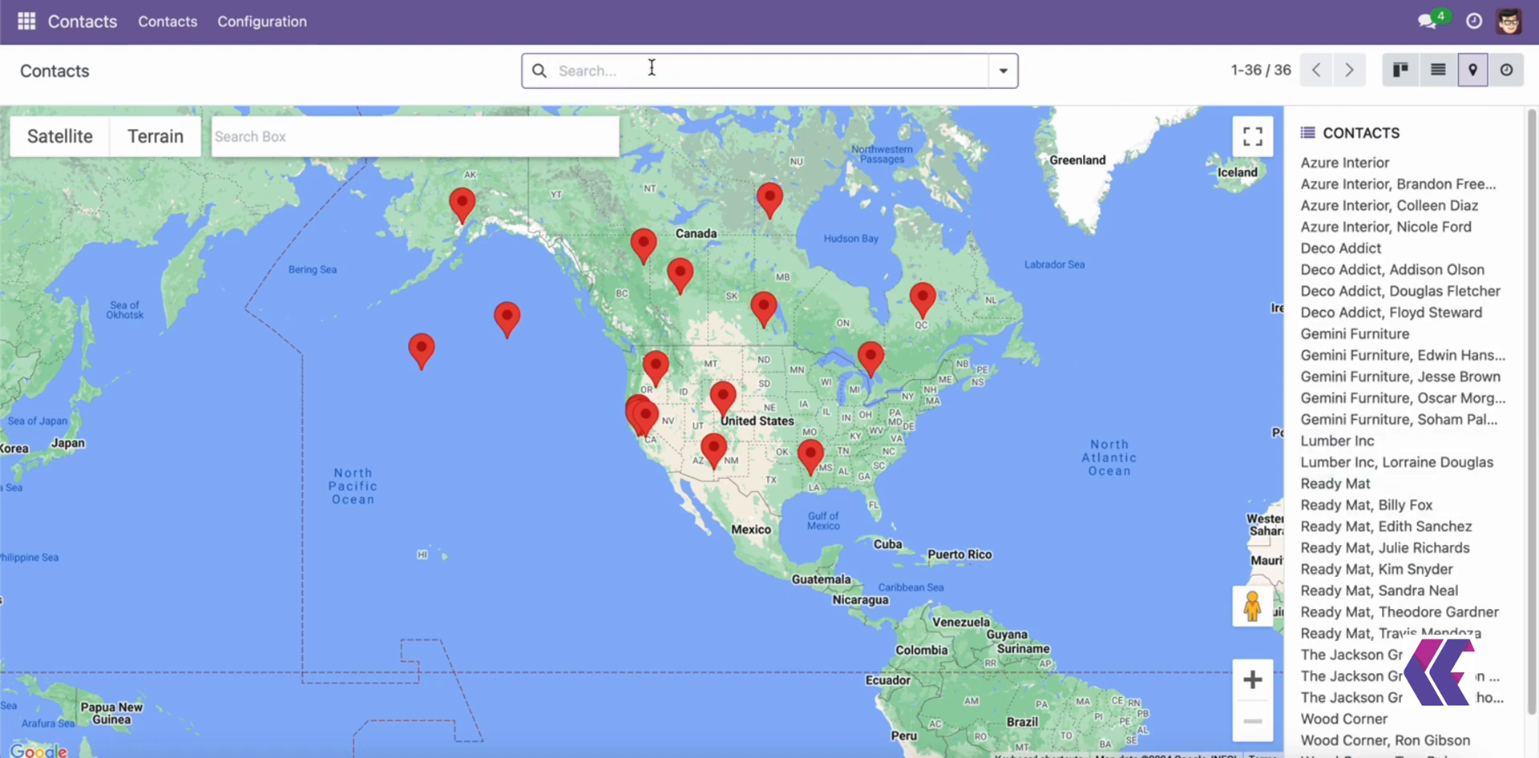
{"action": "type", "text": "Rea"}
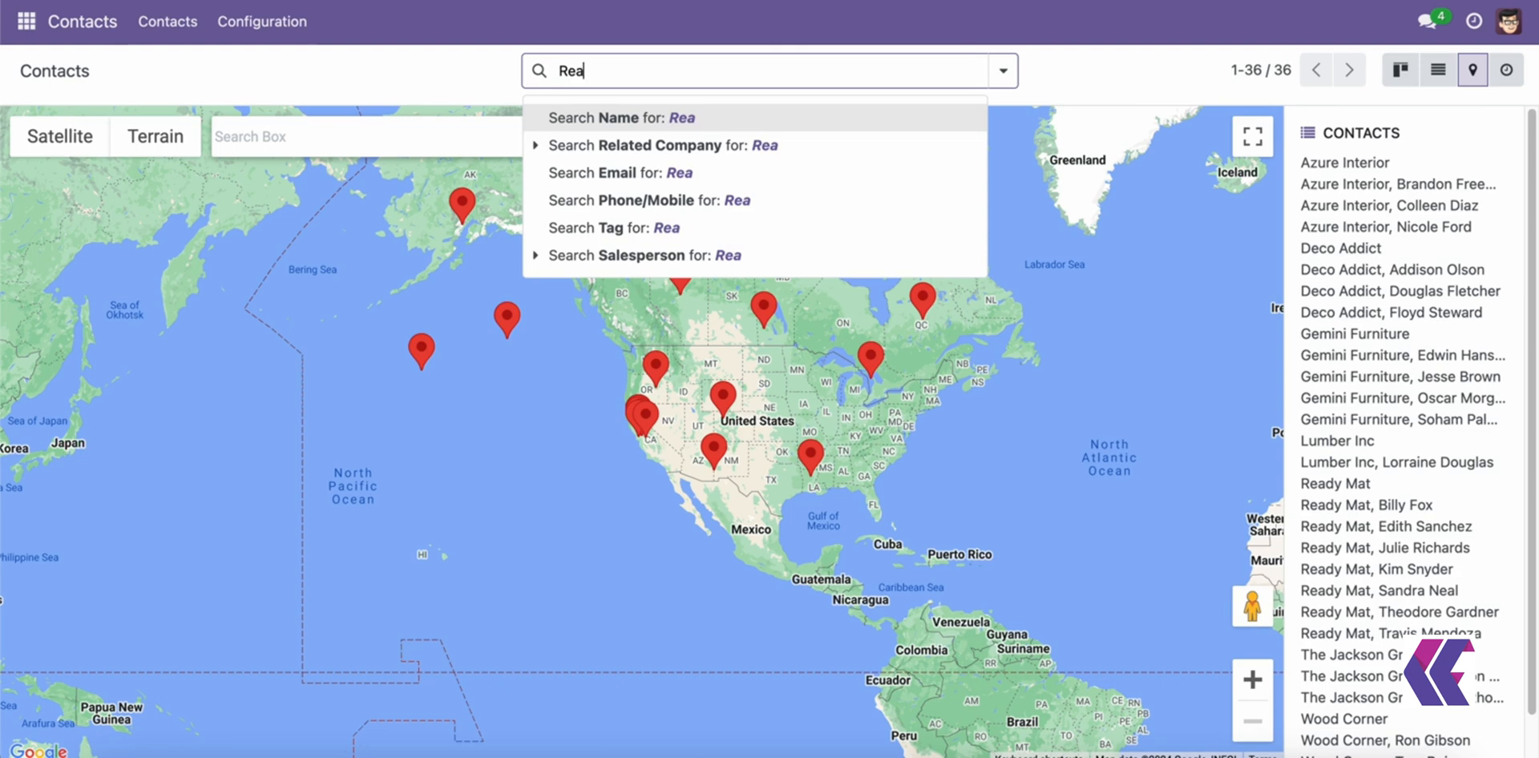
{"action": "left_click", "coordinate": [615, 118]}
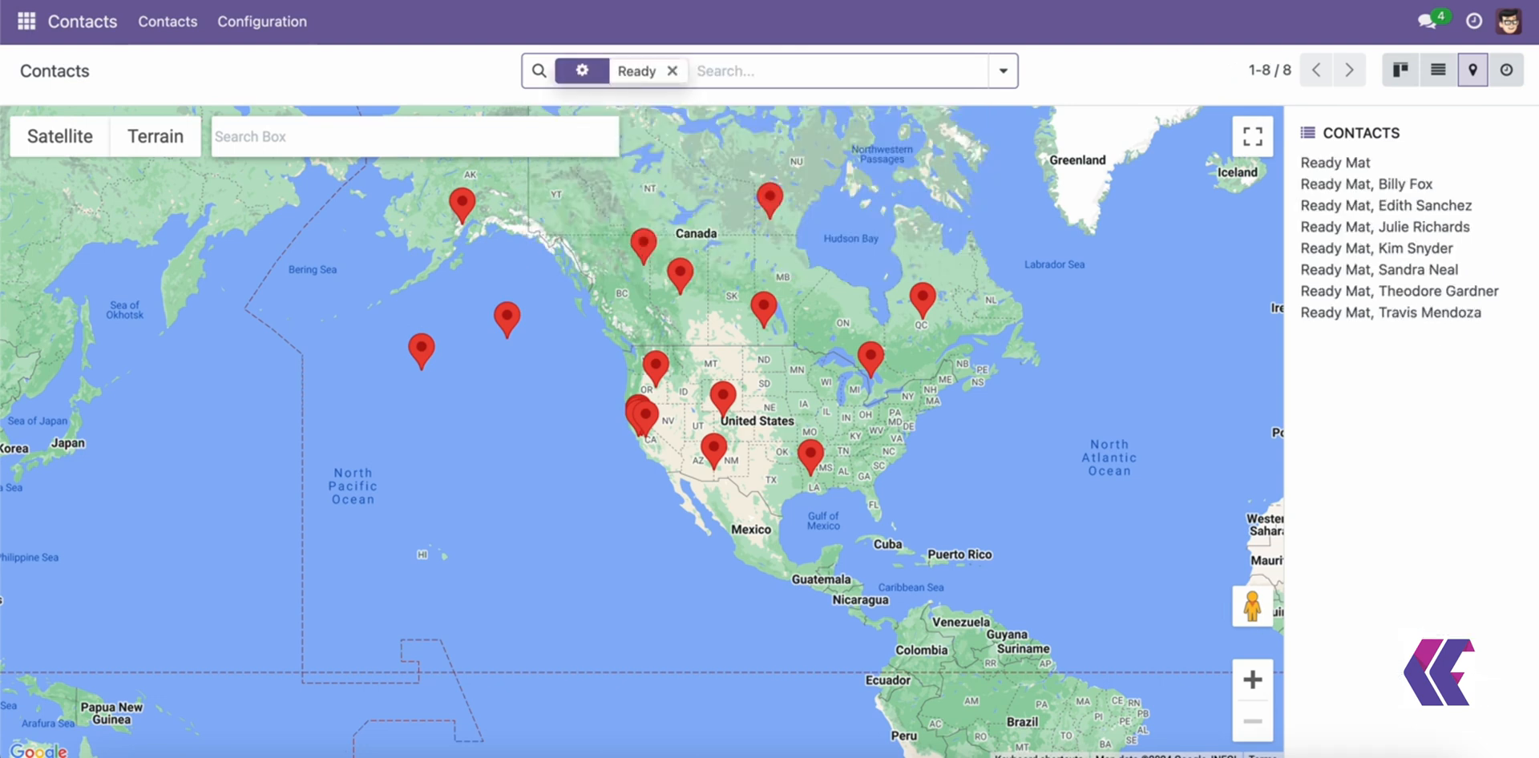
{"action": "left_click", "coordinate": [643, 418]}
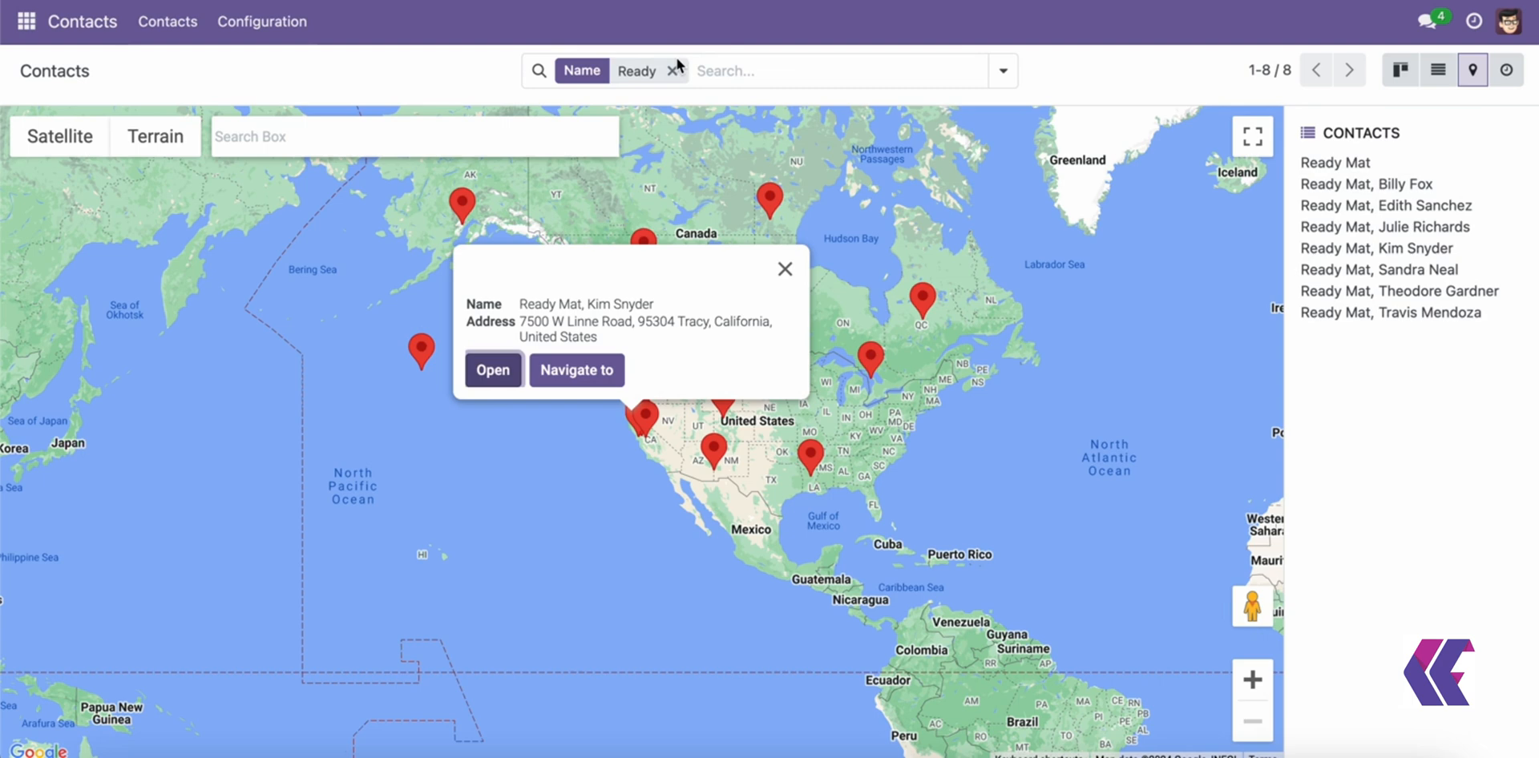
Replace the Rea filter with a name search for 'woo' and close the pin popup.
{"action": "left_click", "coordinate": [674, 71]}
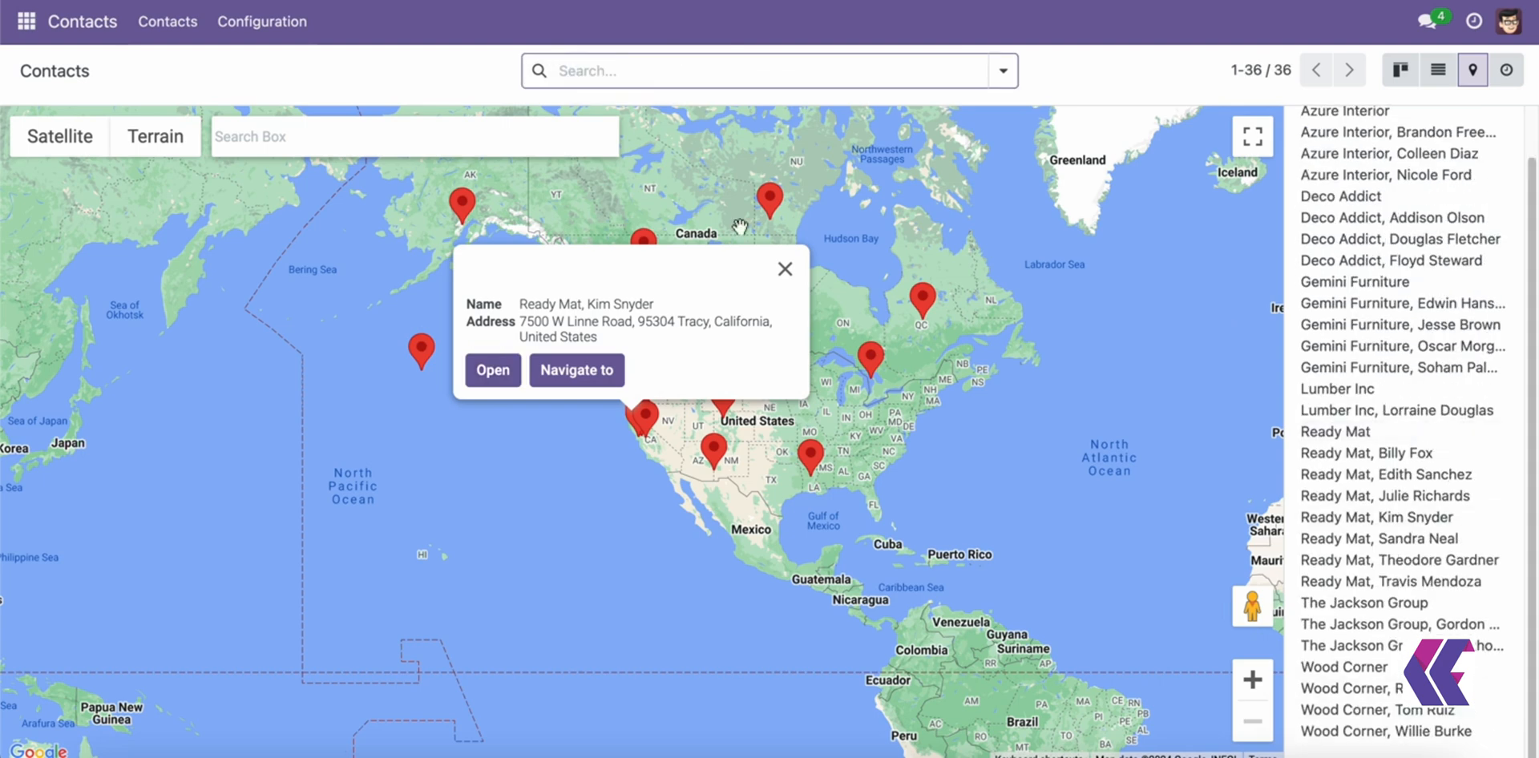
{"action": "type", "text": "wood"}
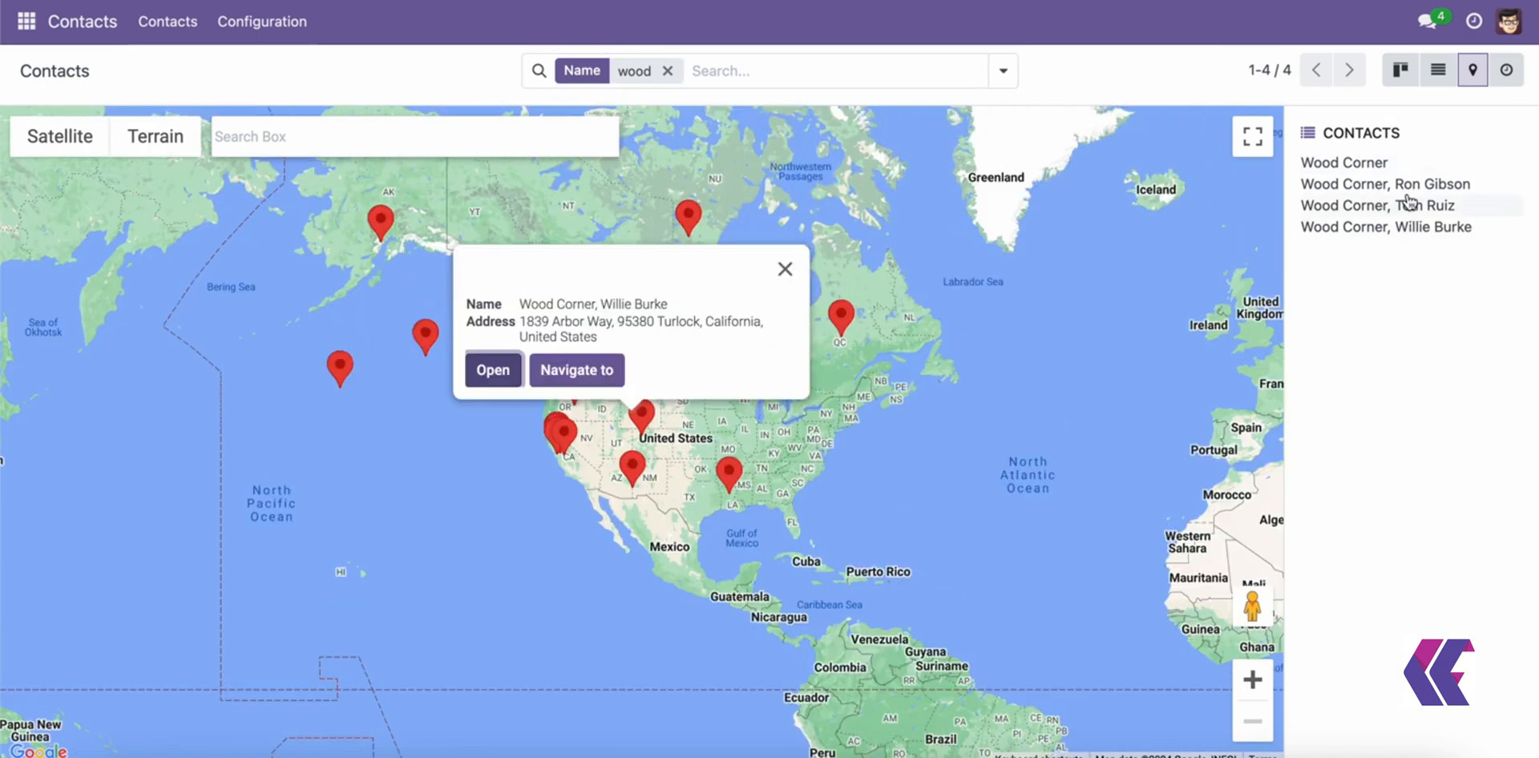
{"action": "left_click", "coordinate": [786, 269]}
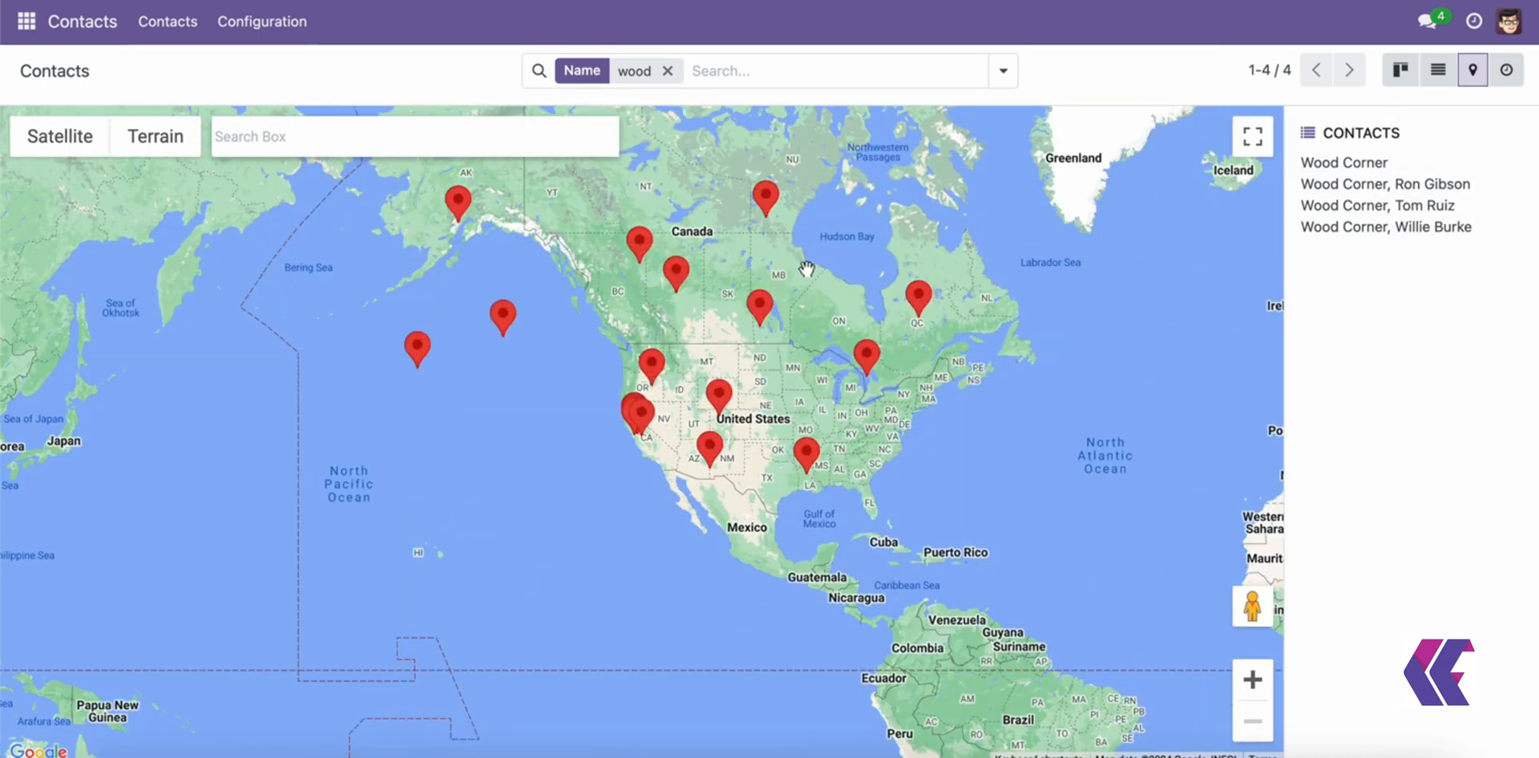